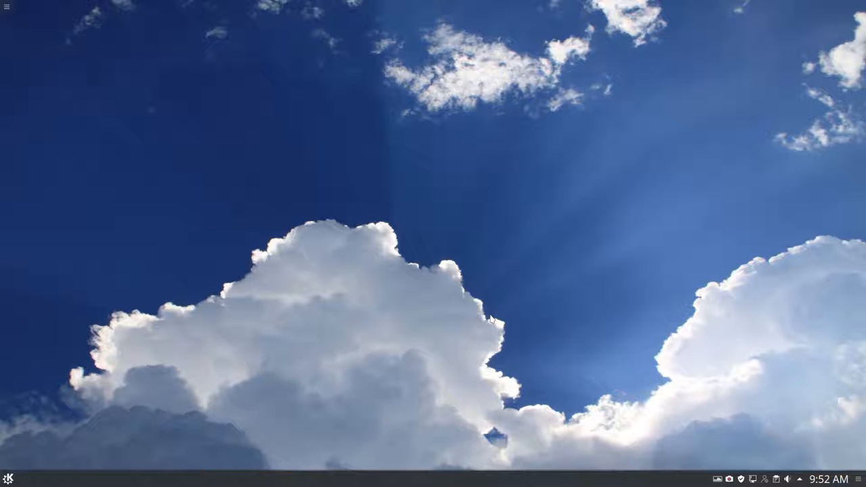
pyautogui.moveTo(452, 268)
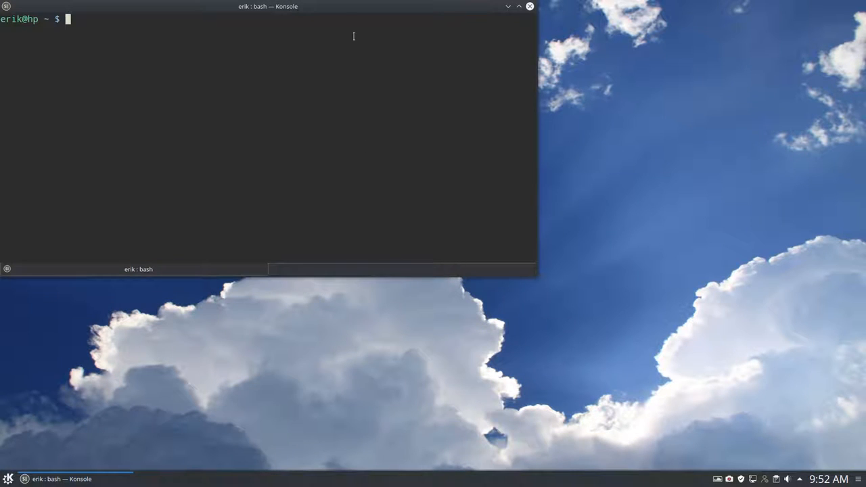
# Centre the Konsole window and run screenfetch to print the Mint 18.1 KDE system summary
pyautogui.moveTo(268, 5); pyautogui.dragTo(427, 93)
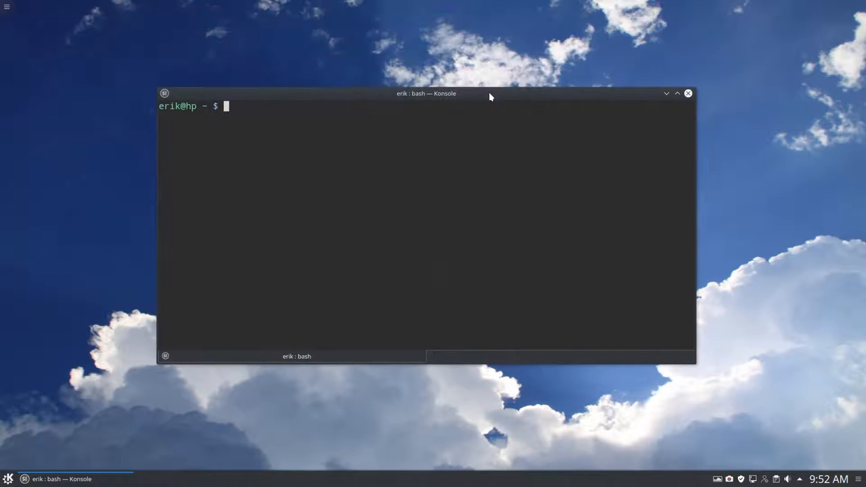
pyautogui.write('screenfetch')
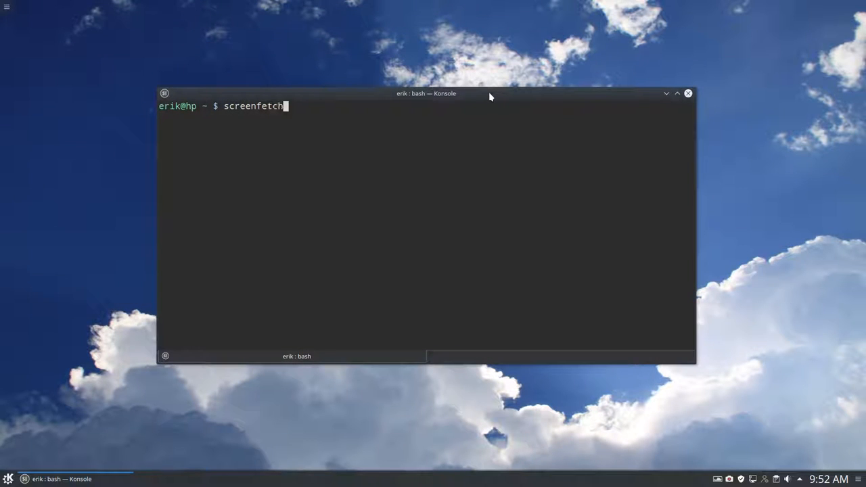
pyautogui.press('Return')
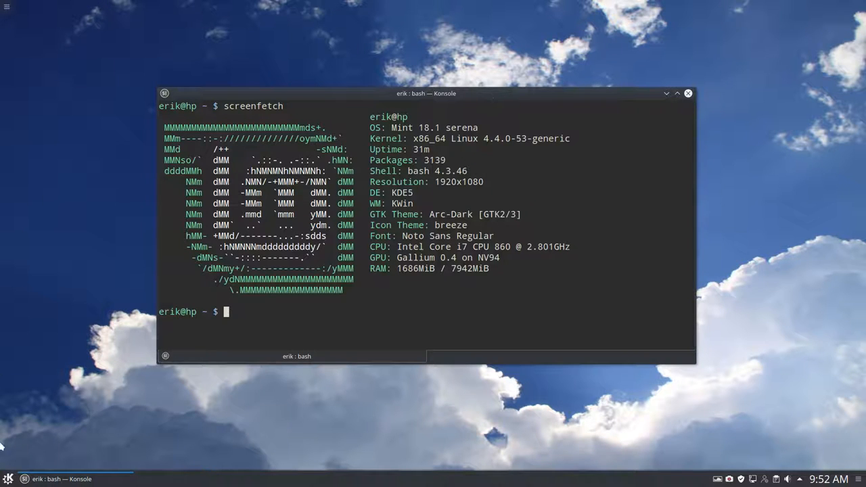
# Run neofetch and mark the Sardi-Arc icon theme name in its summary
pyautogui.click(8, 479)
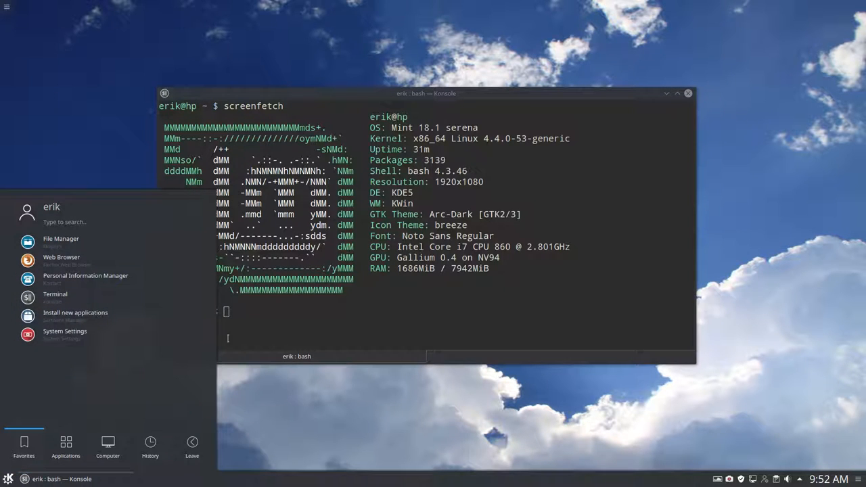
pyautogui.write('neo')
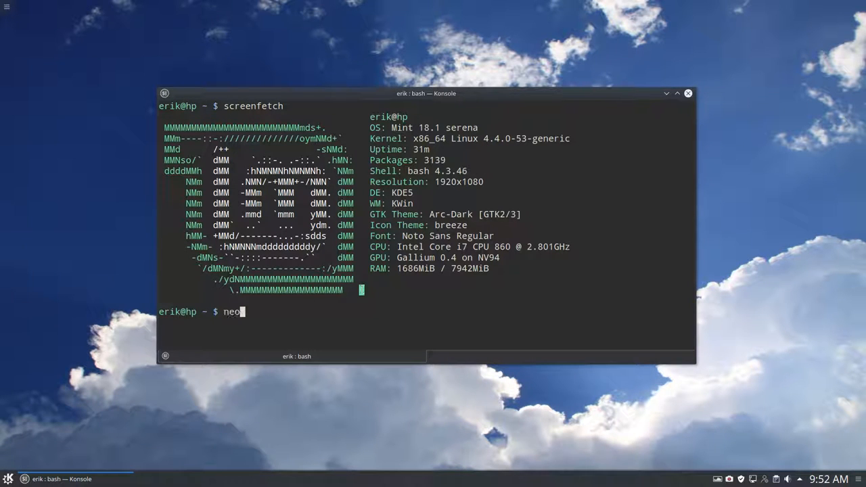
pyautogui.press('Return')
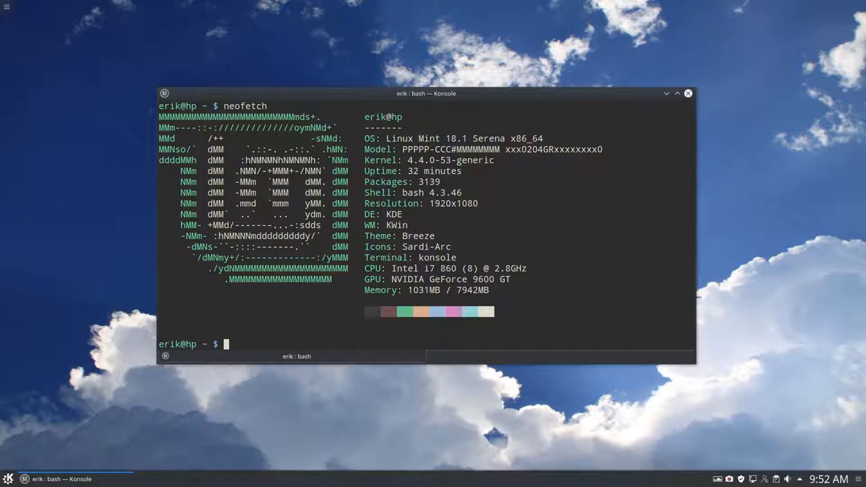
pyautogui.doubleClick(426, 247)
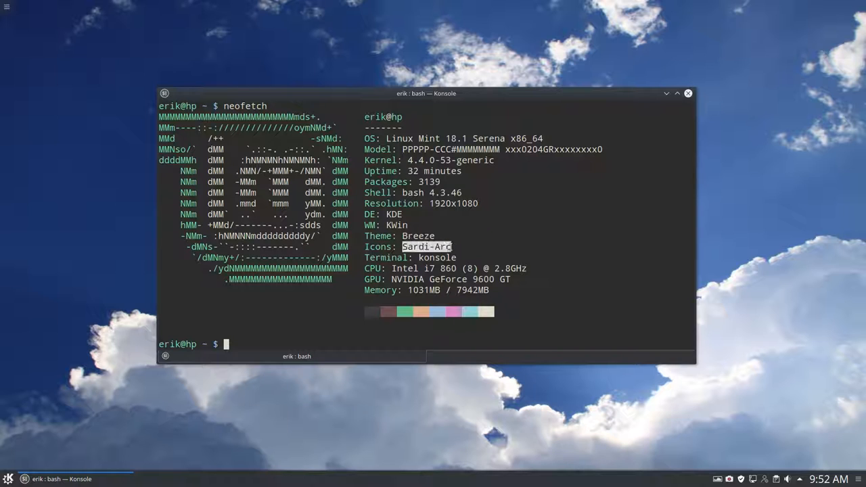
pyautogui.moveTo(453, 300)
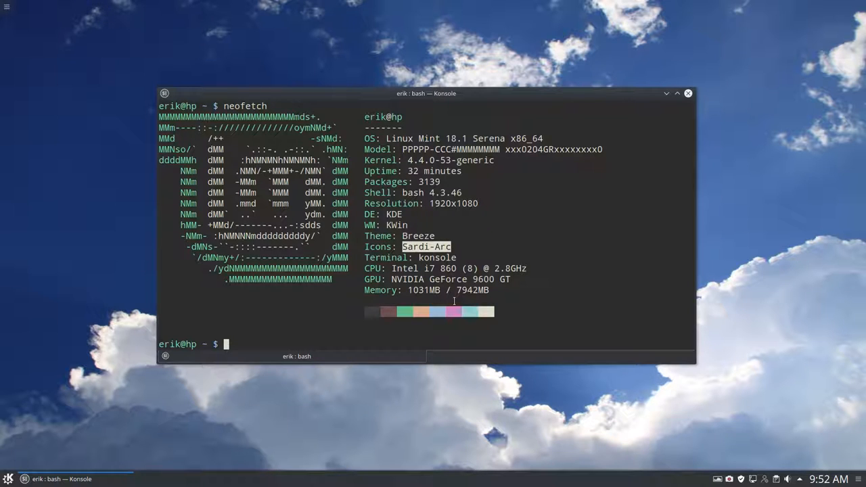
pyautogui.moveTo(658, 130)
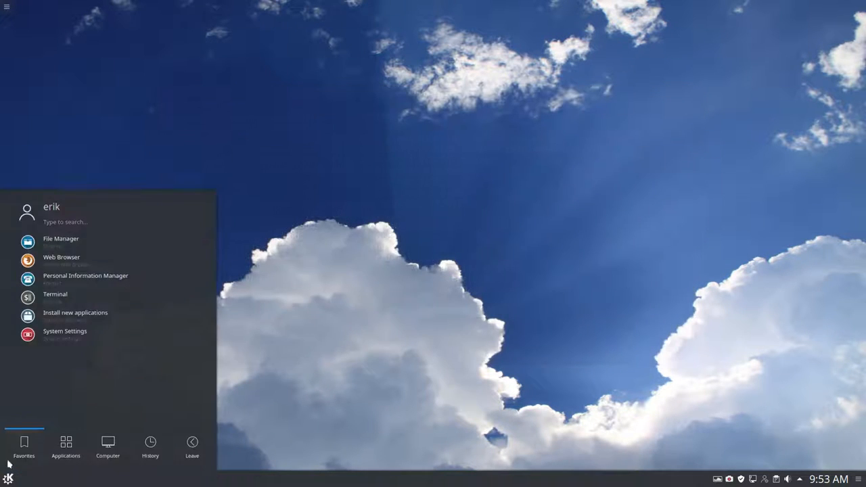
# Launch Firefox and search the address bar for the author's GitHub ('github')
pyautogui.click(61, 257)
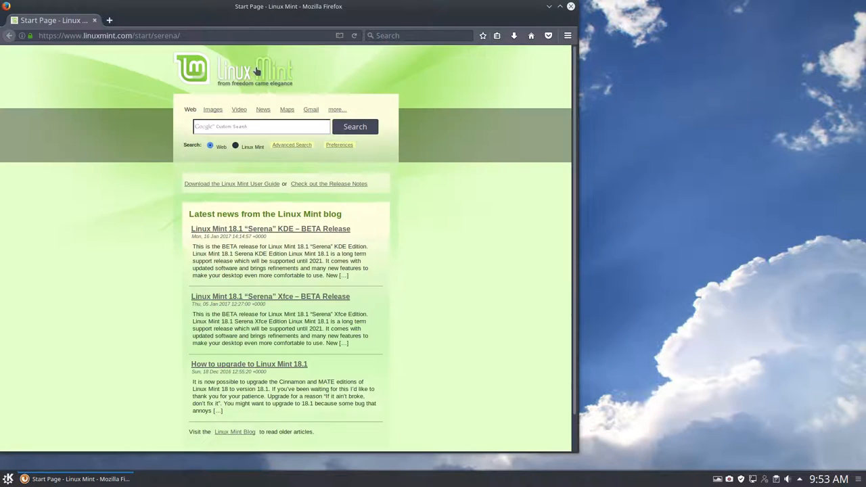
pyautogui.click(108, 35)
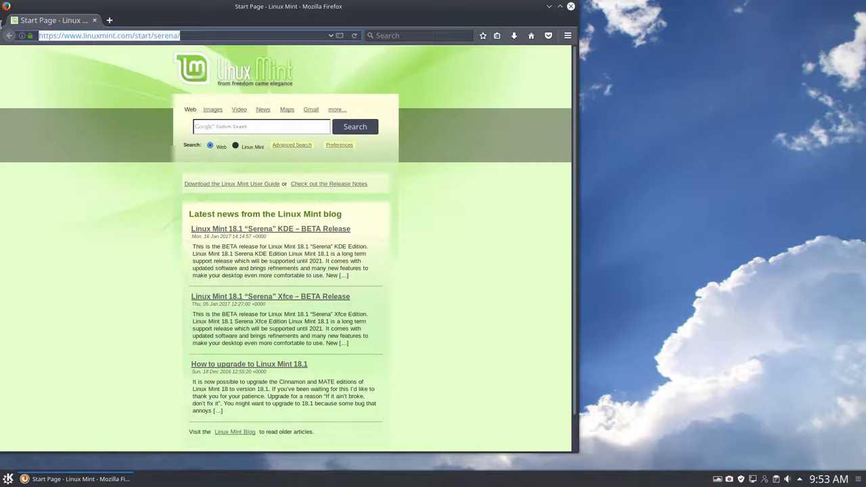
pyautogui.write('github')
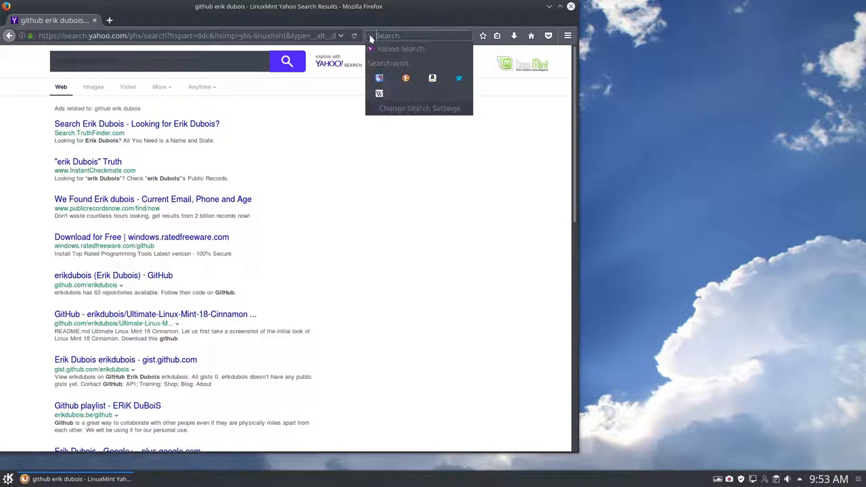
pyautogui.moveTo(284, 165)
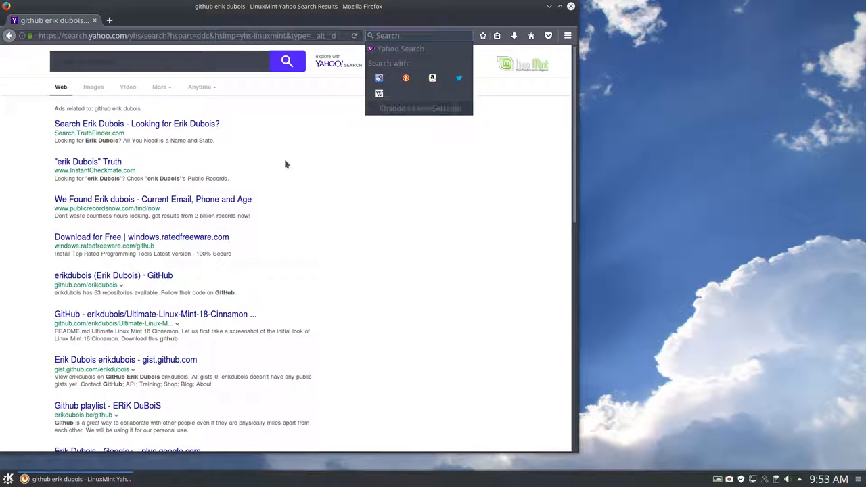
pyautogui.moveTo(387, 190)
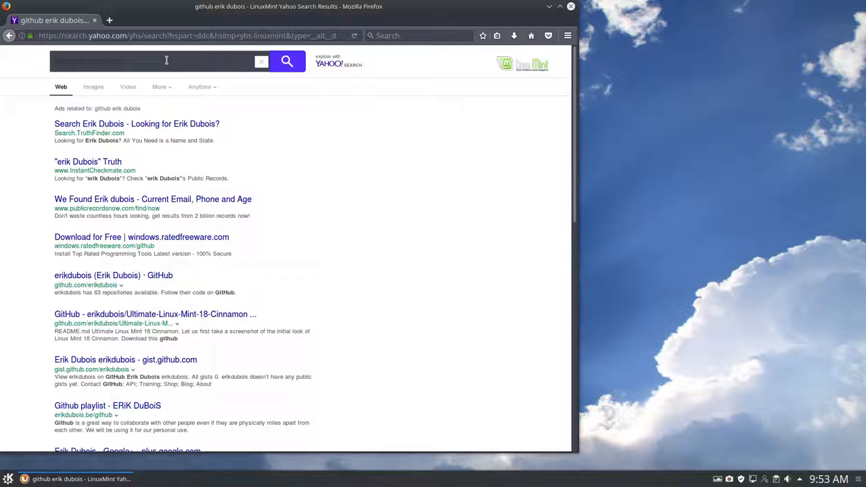
pyautogui.moveTo(124, 255)
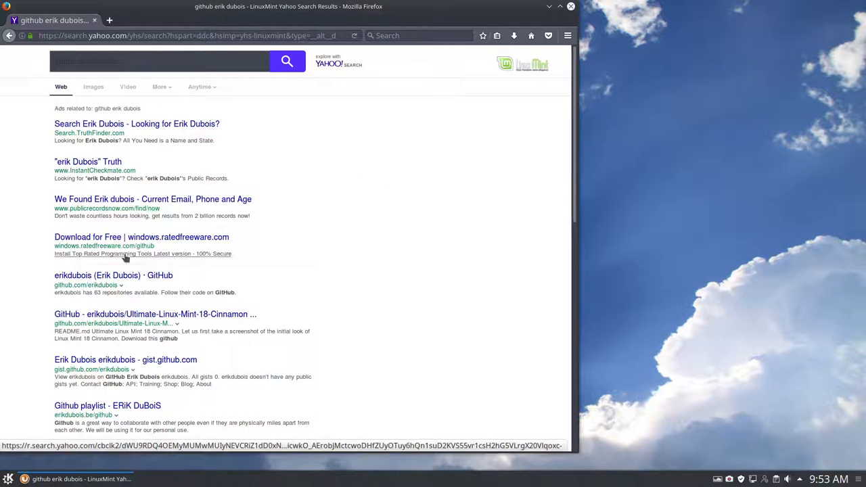
# Go from the author's GitHub profile into the Ultimate-Linux-Mint-18.1-Cinnamon repository file list
pyautogui.click(113, 277)
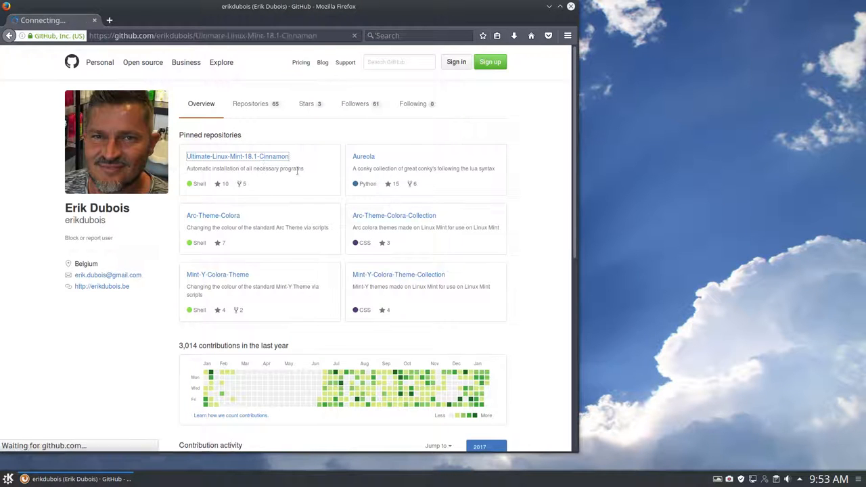
pyautogui.click(237, 157)
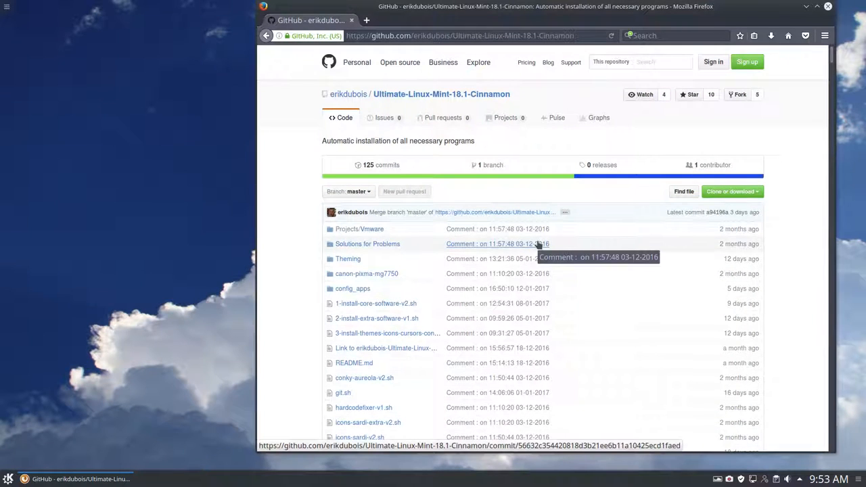
pyautogui.moveTo(575, 303)
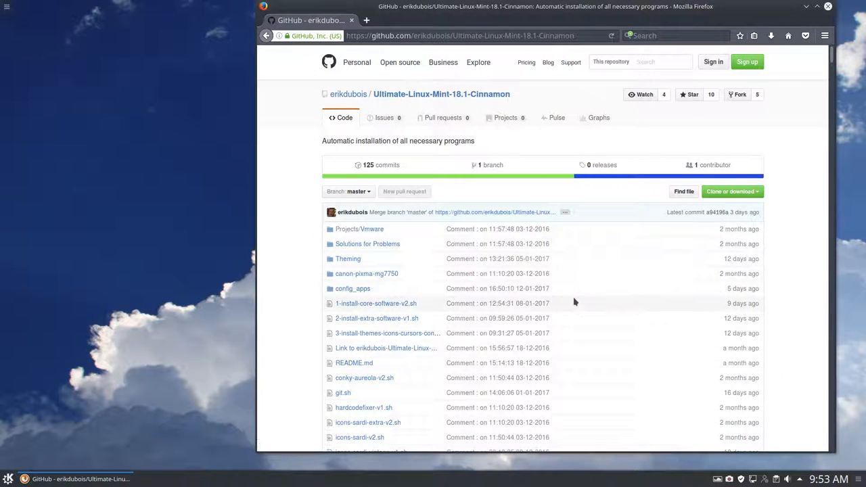
pyautogui.moveTo(384, 348)
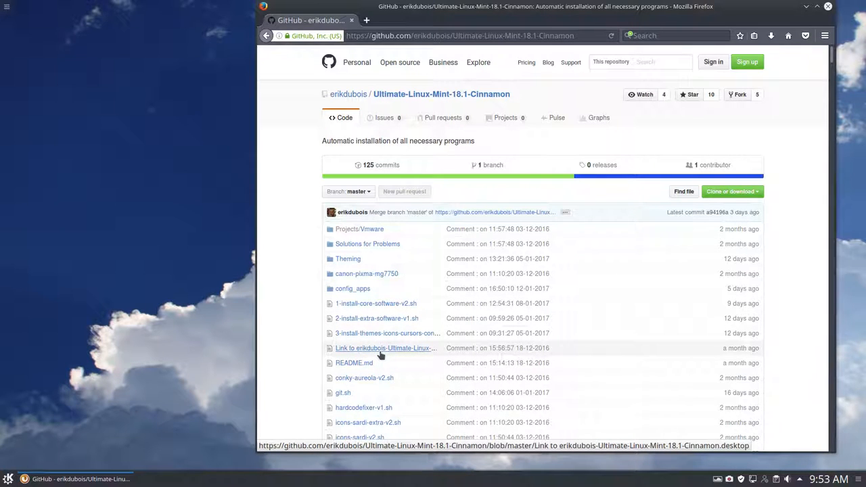
pyautogui.moveTo(376, 318)
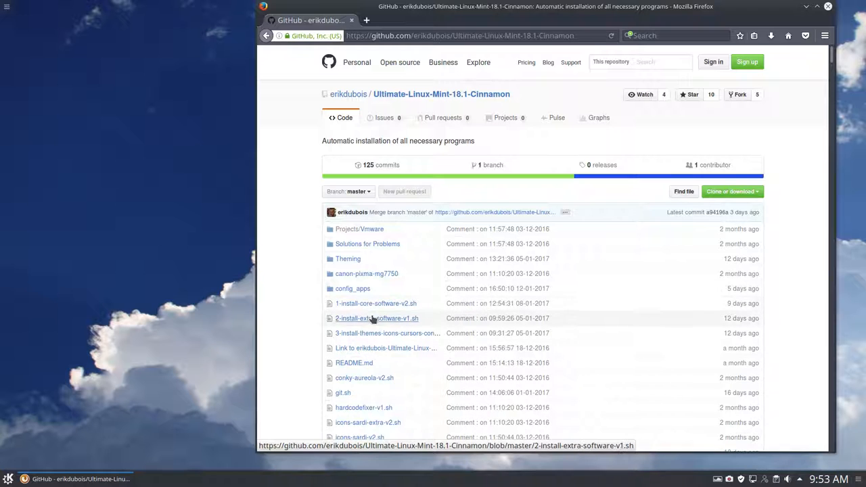
pyautogui.moveTo(388, 333)
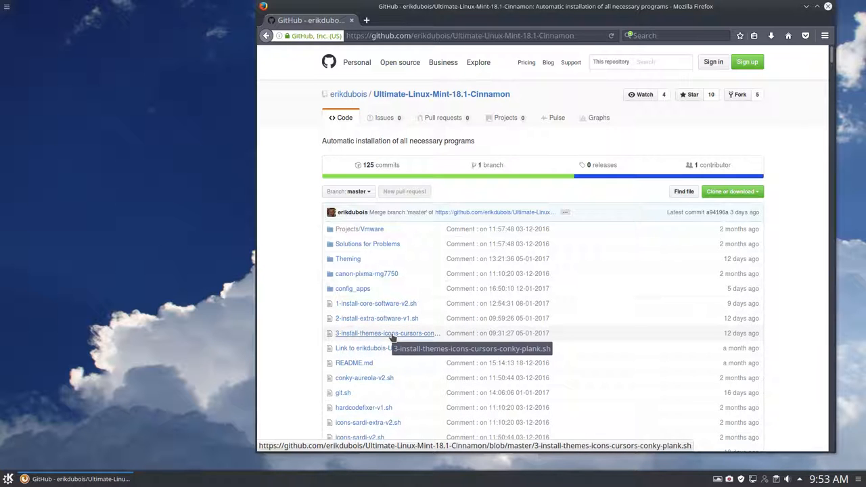
pyautogui.scroll(-3)
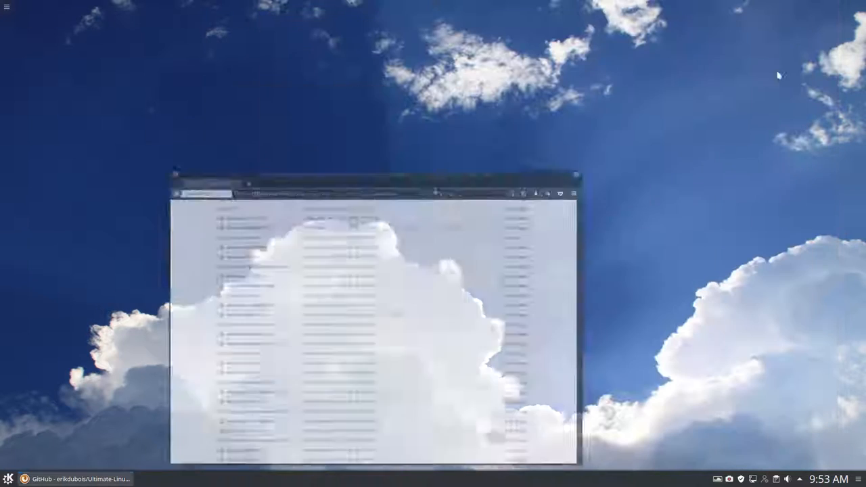
# Launch System Settings from the Kickoff favourites list
pyautogui.click(8, 479)
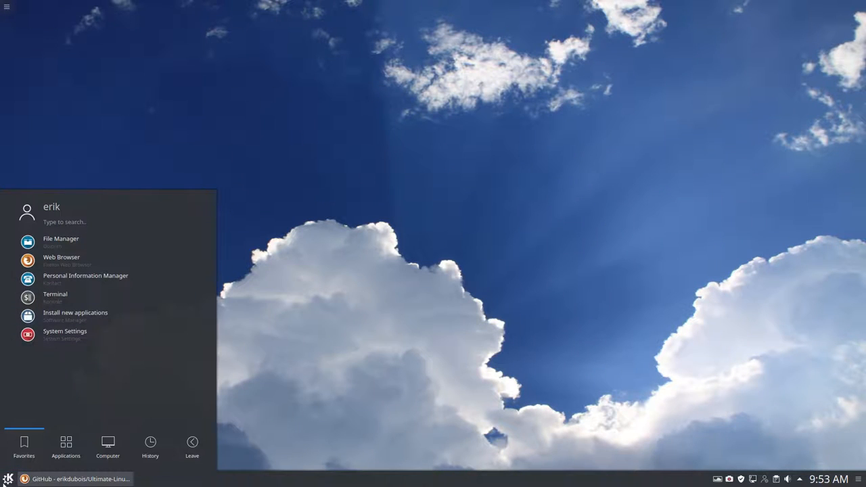
pyautogui.moveTo(76, 315)
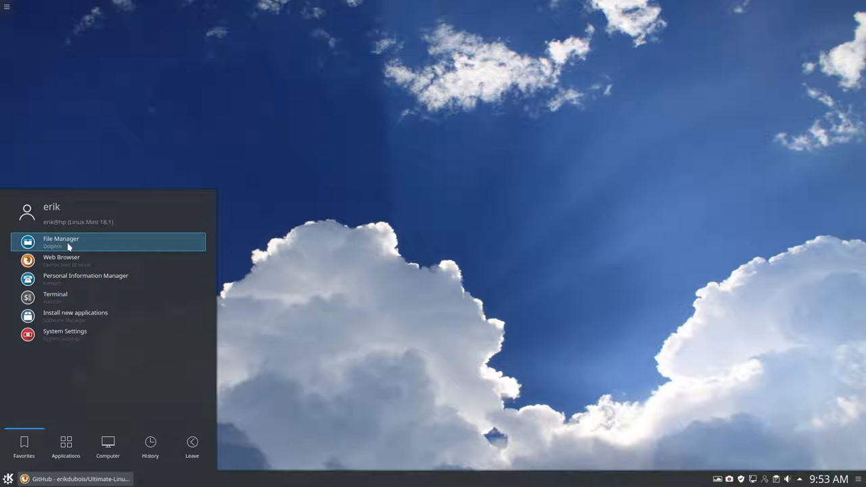
pyautogui.moveTo(67, 276)
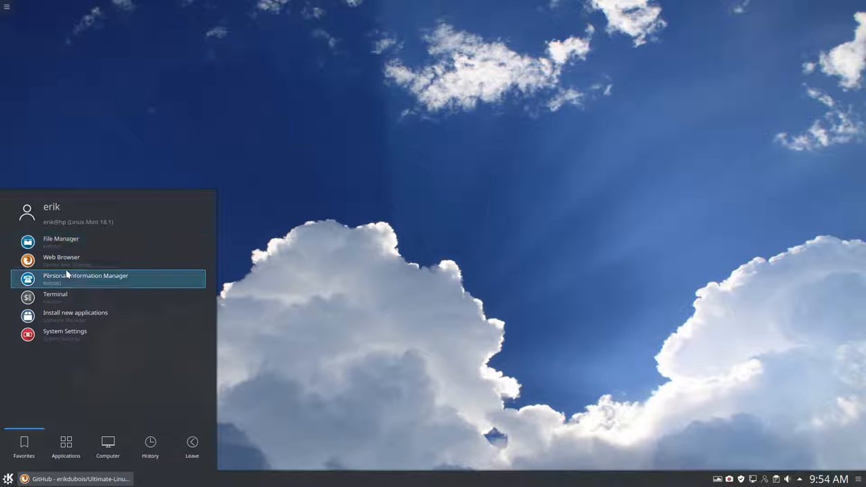
pyautogui.moveTo(61, 242)
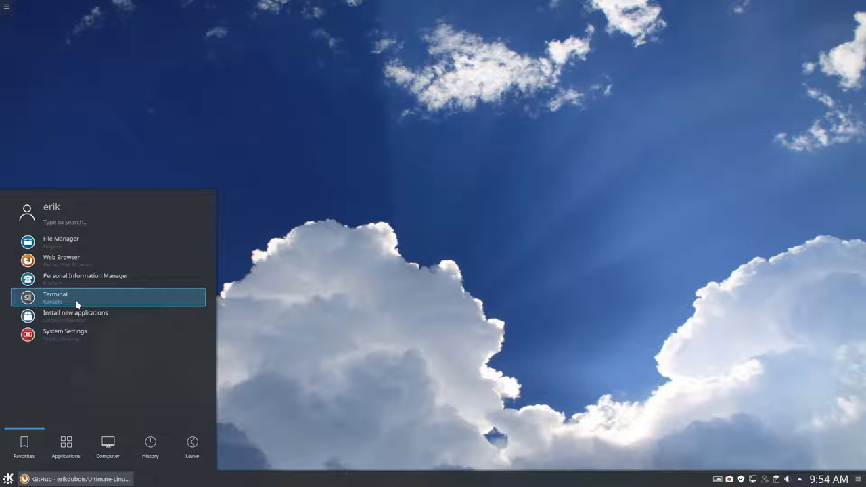
pyautogui.moveTo(75, 332)
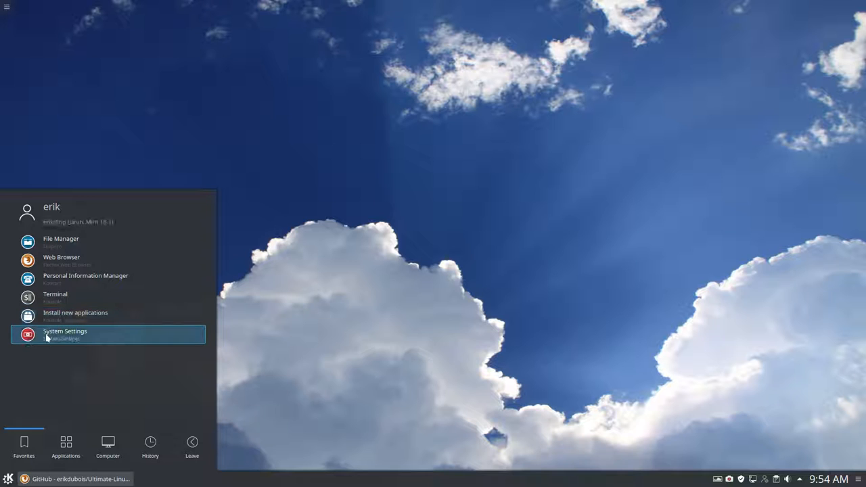
pyautogui.click(65, 335)
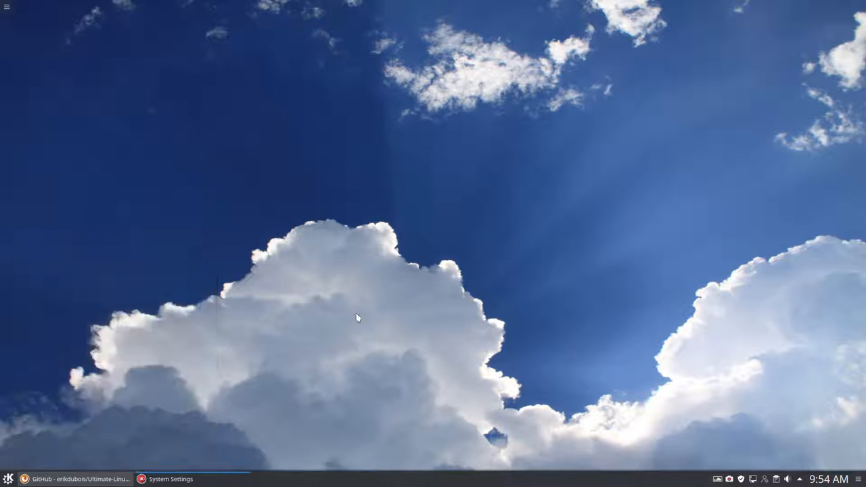
# In Look And Feel, apply the light Breeze look, then re-apply Breeze Dark
pyautogui.click(165, 479)
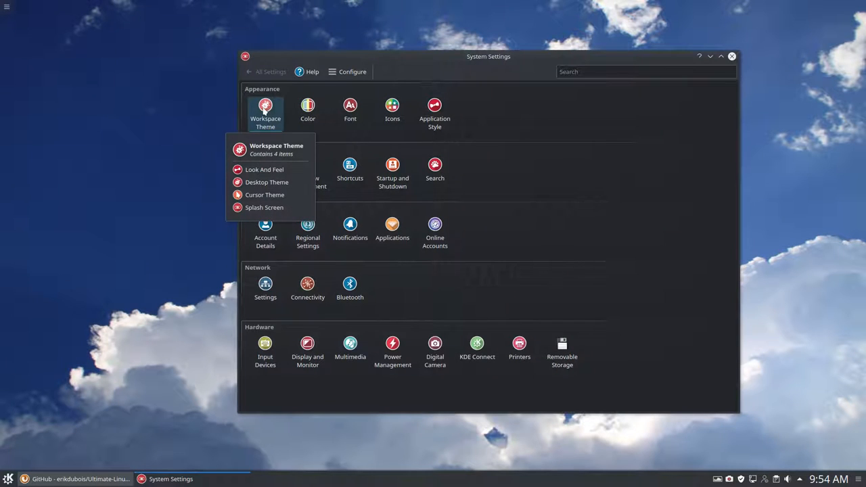
pyautogui.click(264, 170)
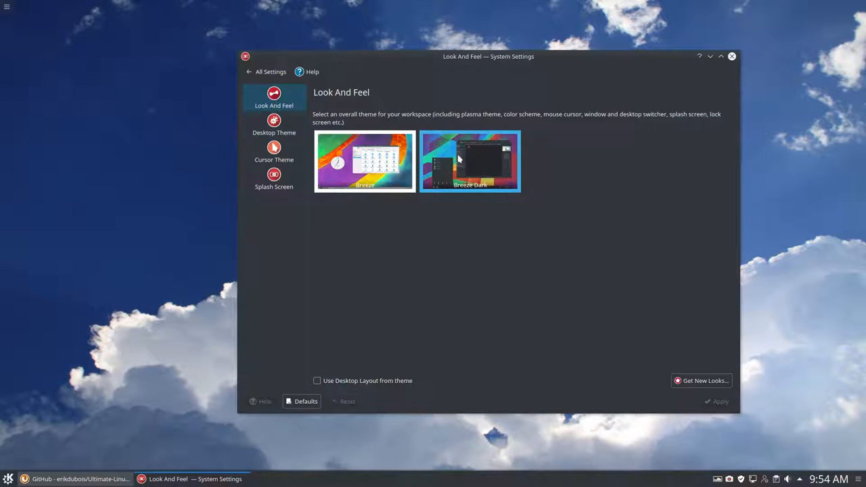
pyautogui.click(364, 161)
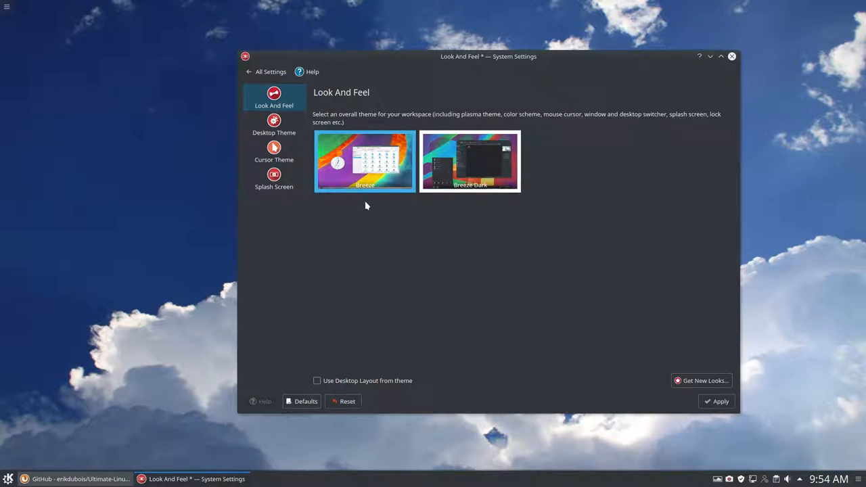
pyautogui.click(718, 401)
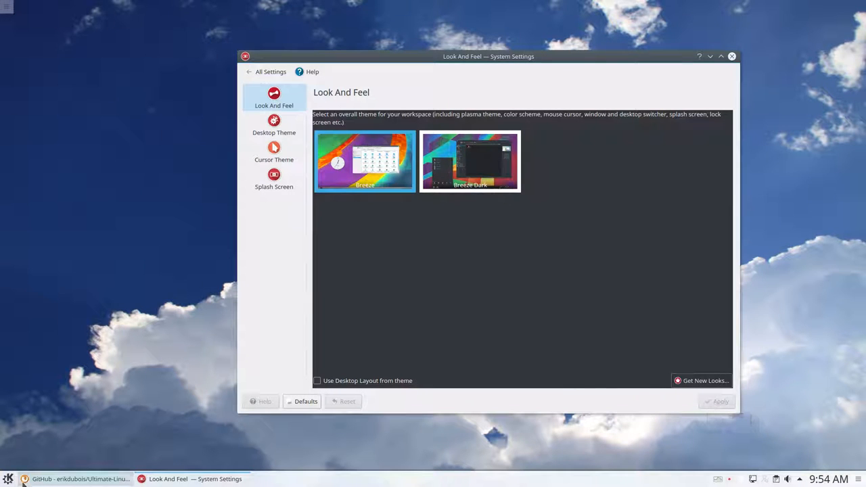
pyautogui.moveTo(147, 438)
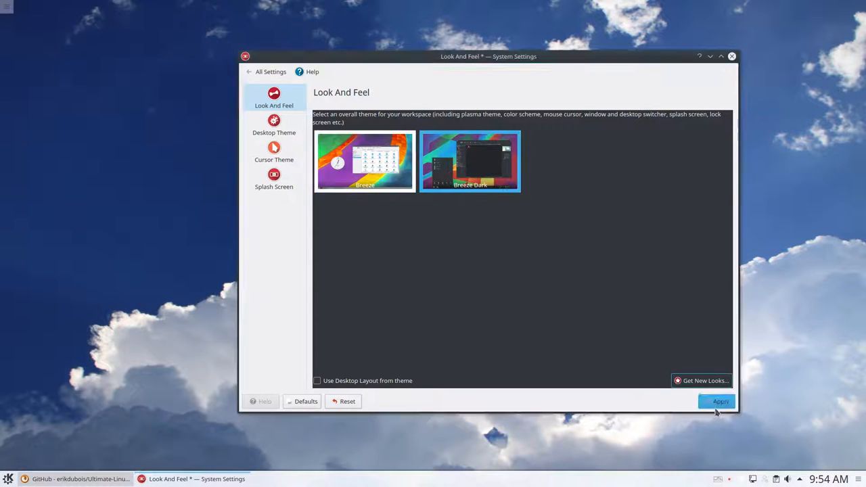
pyautogui.click(720, 401)
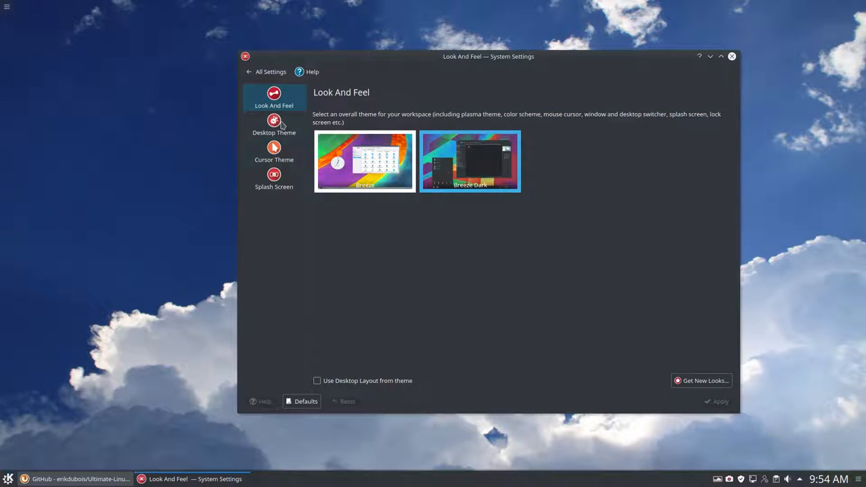
# Review the desktop theme and cursor theme settings, applying the Breeze Snow cursor
pyautogui.click(274, 125)
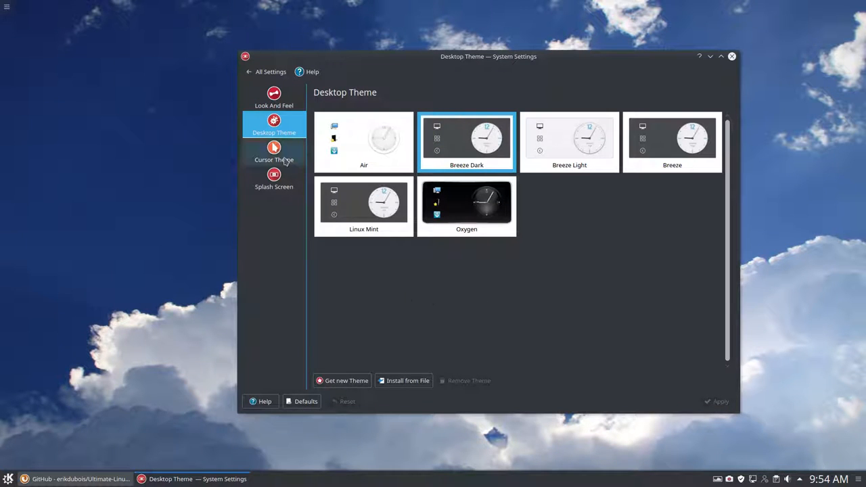
pyautogui.click(273, 151)
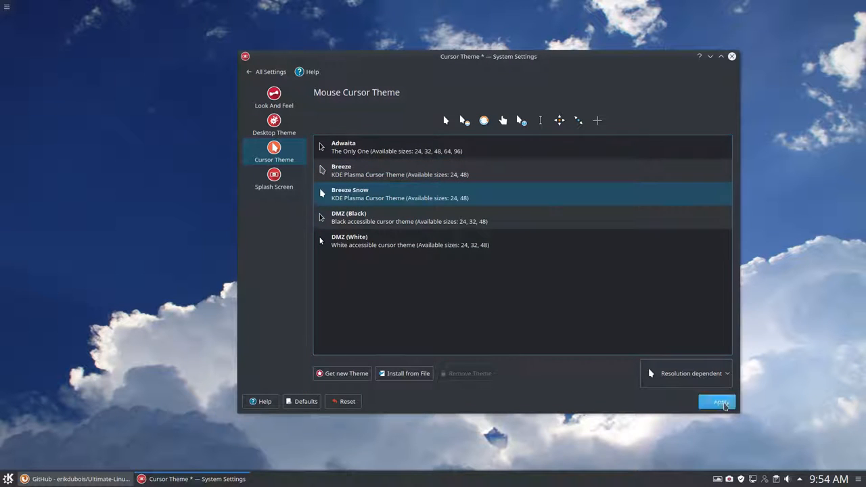
pyautogui.click(273, 178)
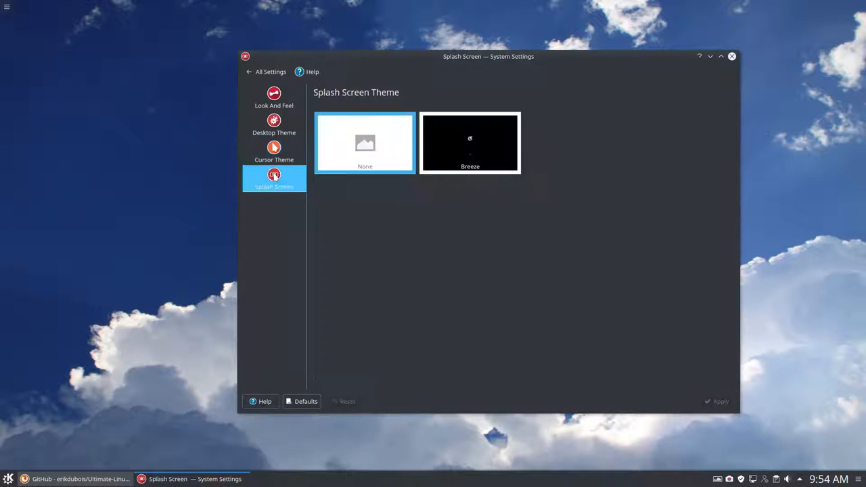
pyautogui.click(266, 71)
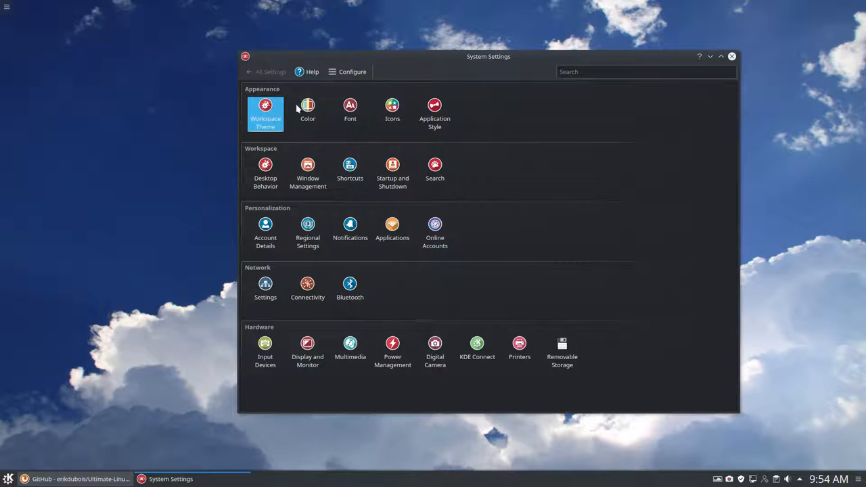
# Visit the colour scheme and icon theme settings, then bring up the home folder in Dolphin
pyautogui.click(308, 109)
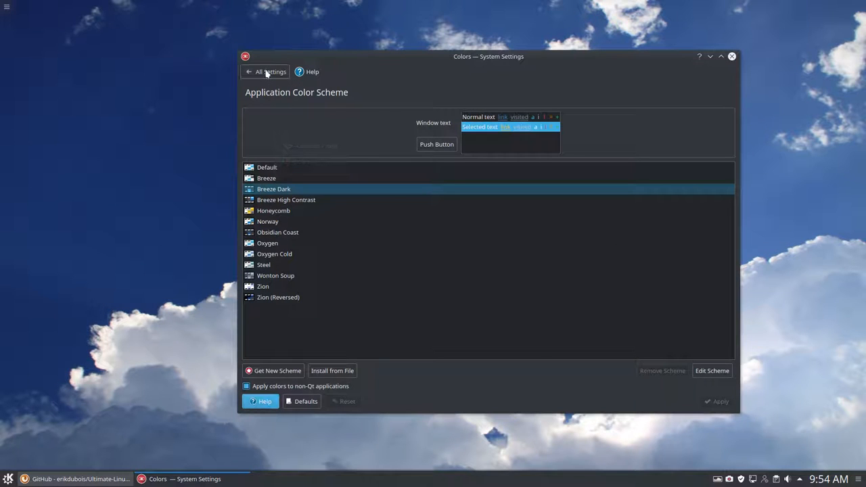
pyautogui.click(271, 72)
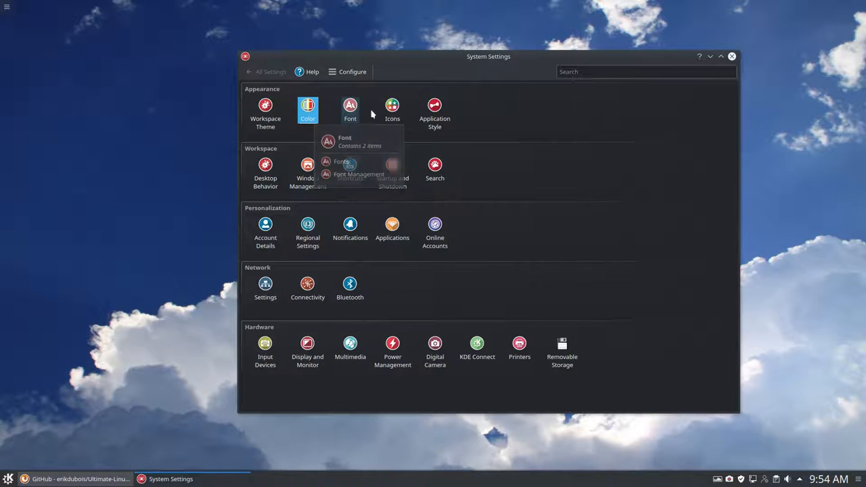
pyautogui.click(393, 108)
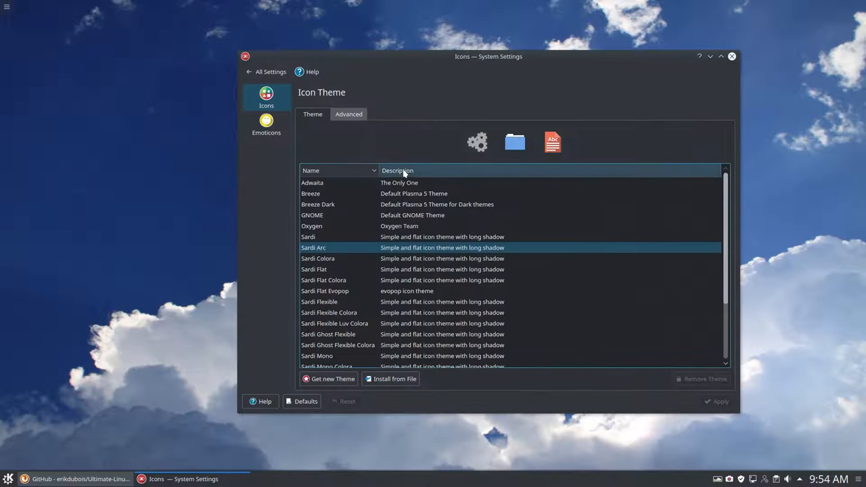
pyautogui.moveTo(374, 253)
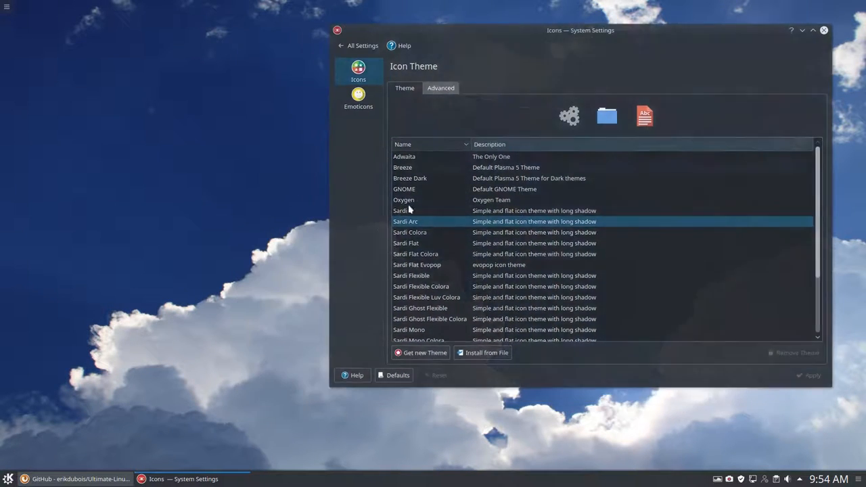
pyautogui.click(8, 479)
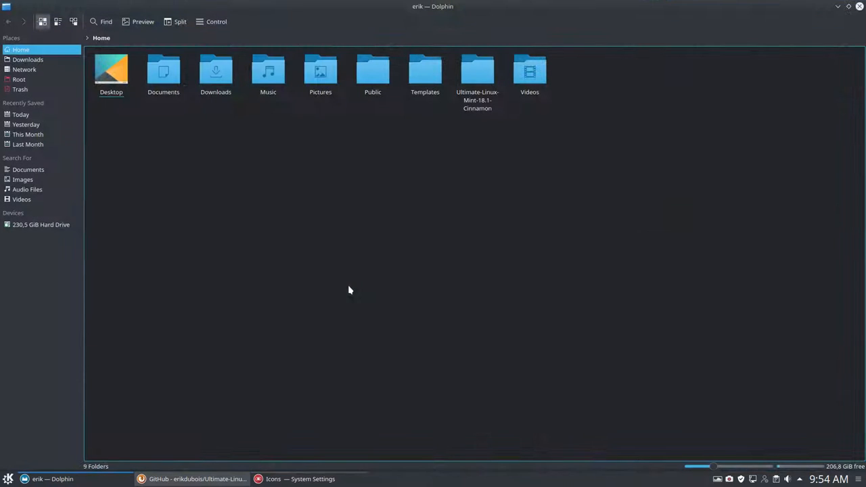
# Show hidden files and browse into .local/share/icons holding the Sardi themes
pyautogui.click(216, 22)
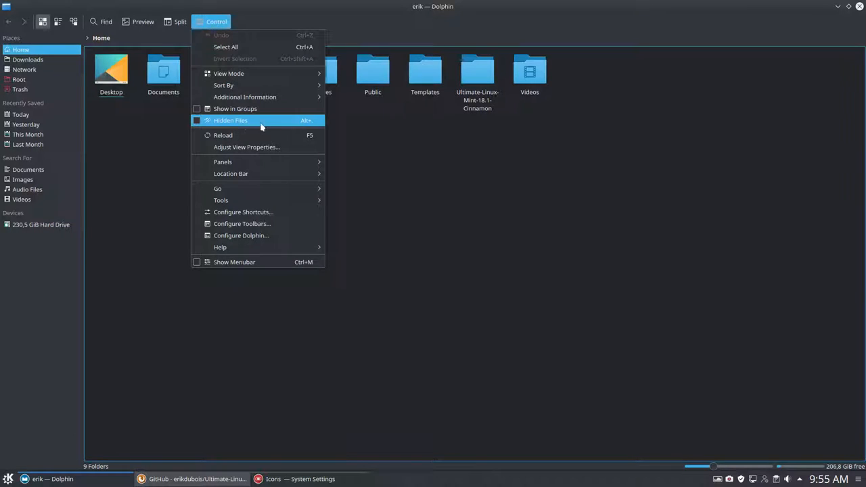
pyautogui.moveTo(251, 122)
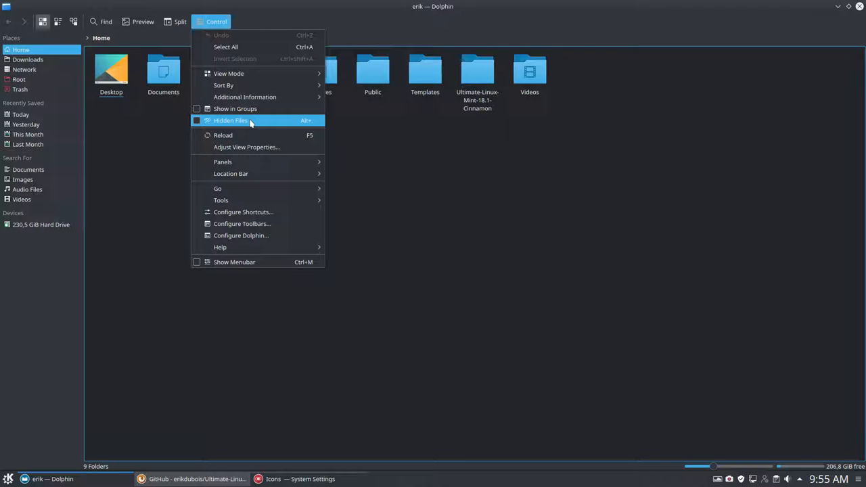
pyautogui.click(230, 119)
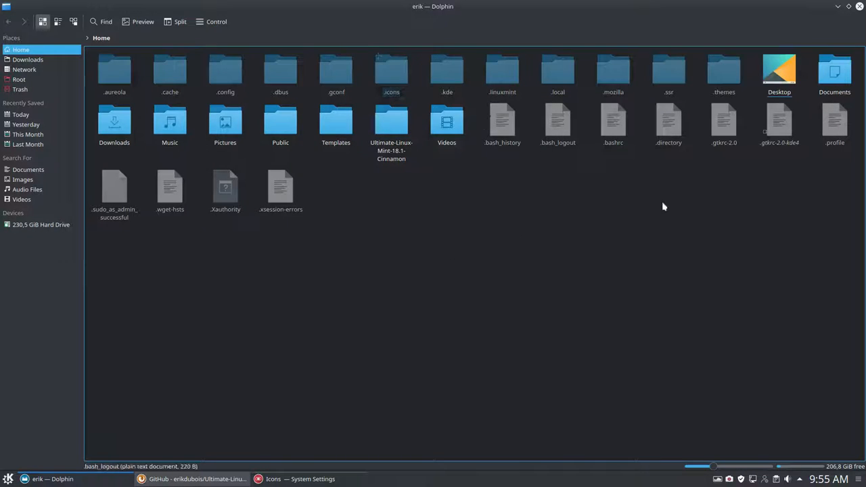
pyautogui.moveTo(614, 71)
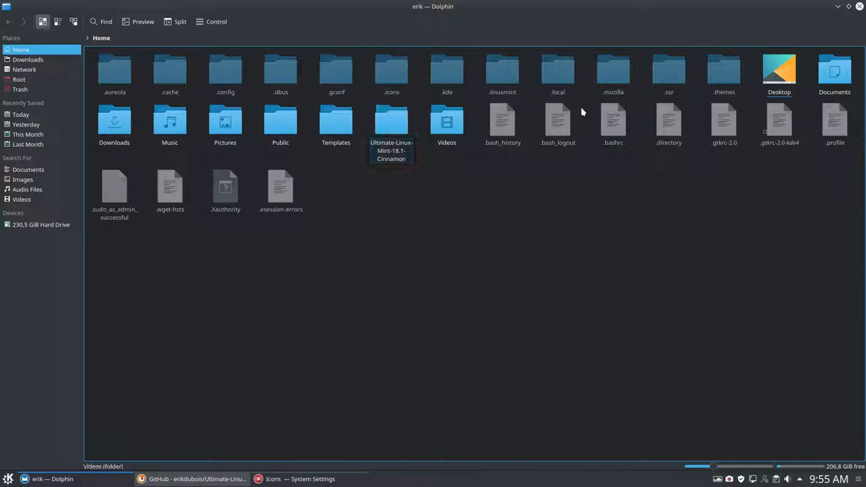
pyautogui.doubleClick(558, 70)
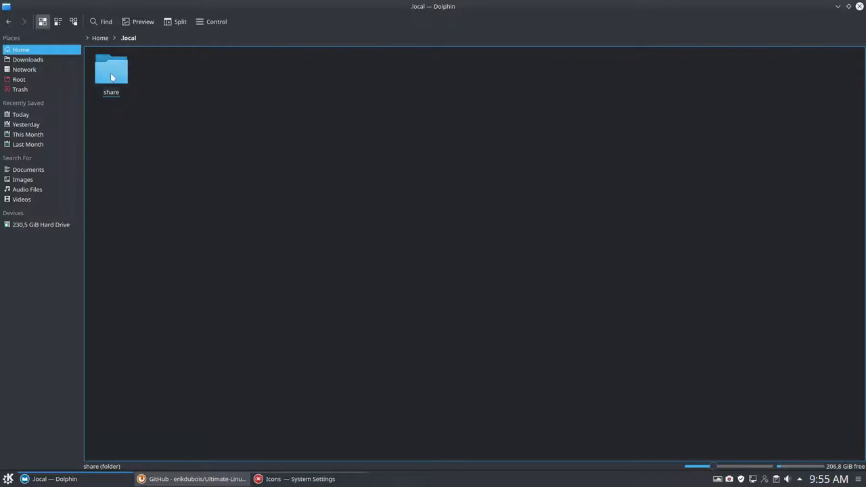
pyautogui.doubleClick(111, 70)
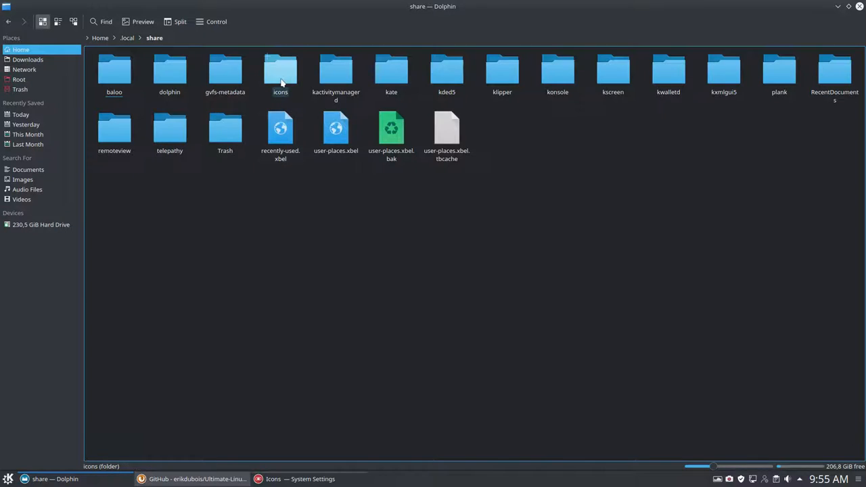
pyautogui.doubleClick(280, 70)
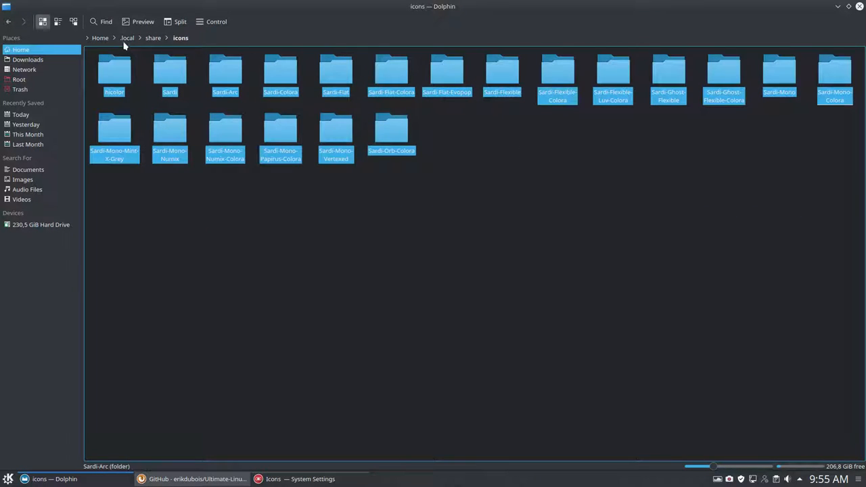
pyautogui.moveTo(724, 73)
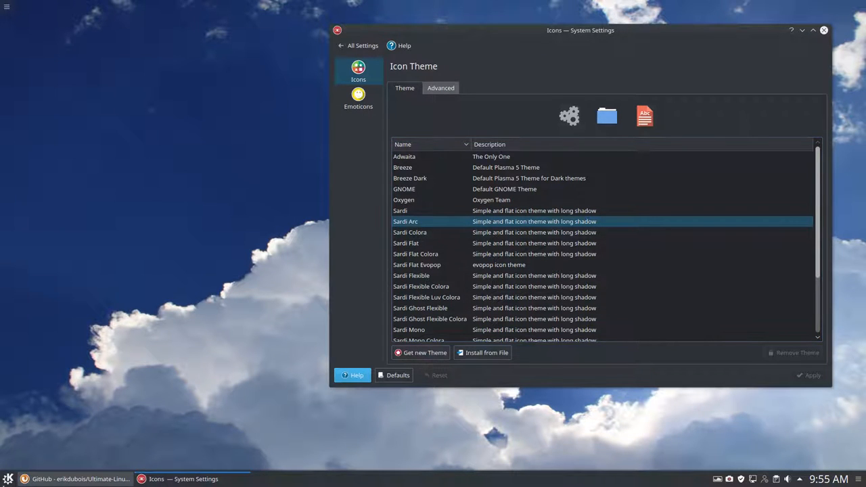
pyautogui.moveTo(413, 287)
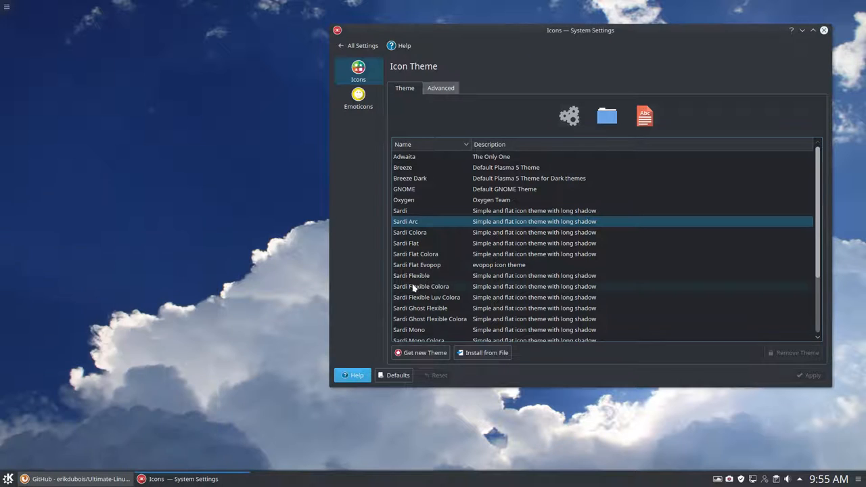
pyautogui.moveTo(469, 305)
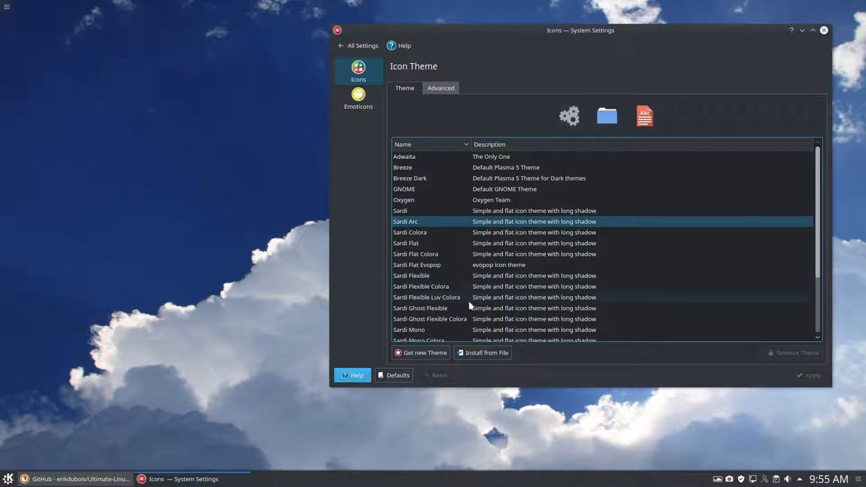
# Preview Sardi Ghost Flexible Colora, then apply Sardi Mono Papirus Colora as icon theme
pyautogui.click(430, 319)
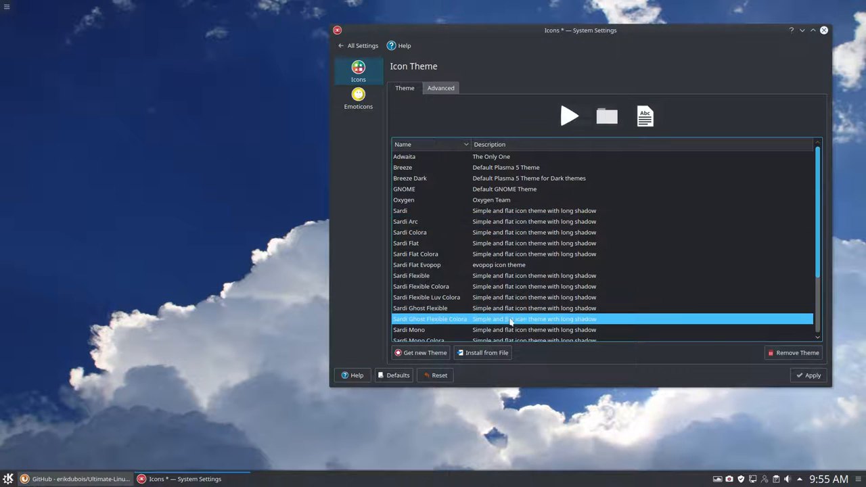
pyautogui.scroll(-3)
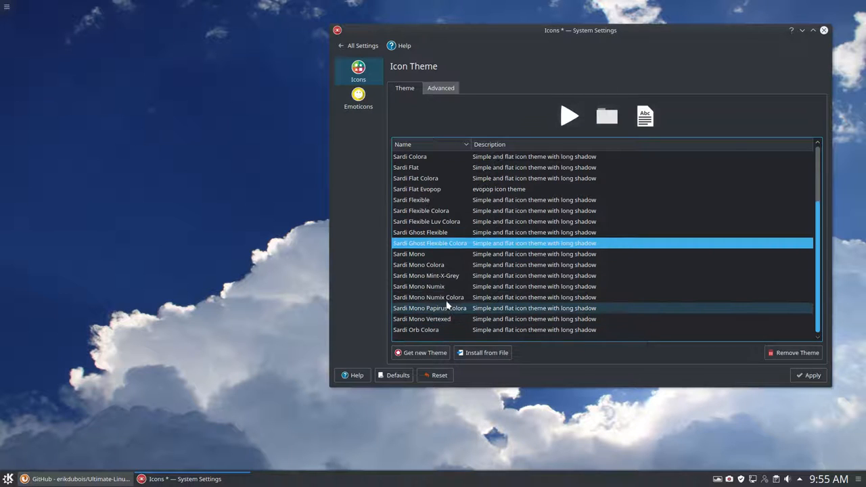
pyautogui.click(431, 308)
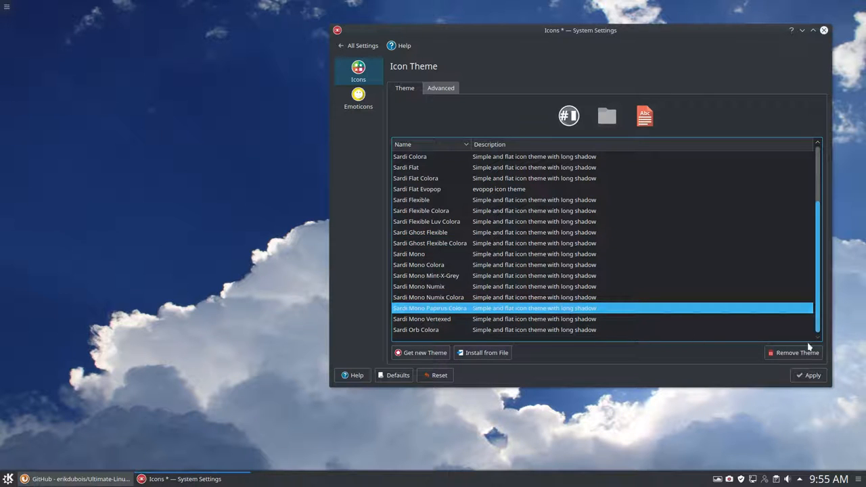
pyautogui.click(812, 375)
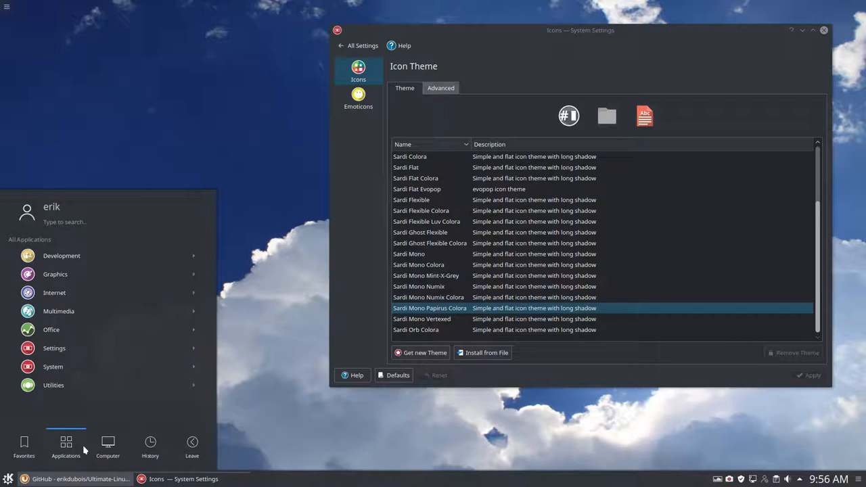
# Preview Sardi Mono Colora, then select and apply the Sardi Arc icon theme
pyautogui.click(192, 445)
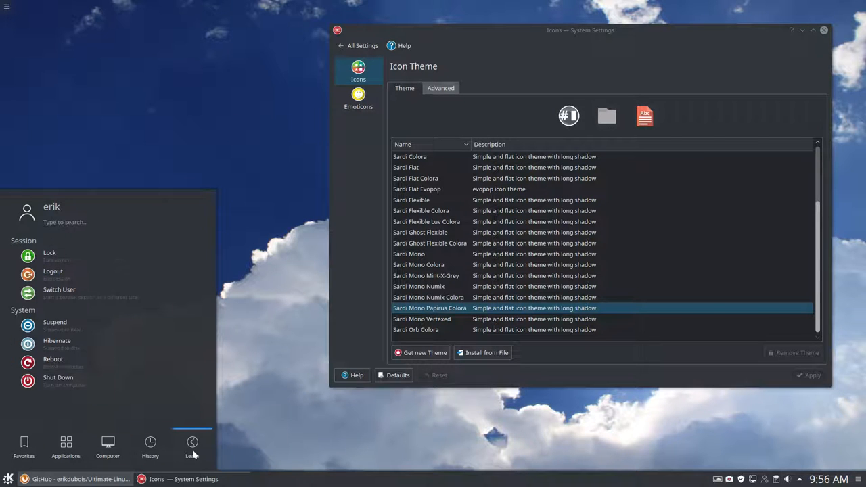
pyautogui.moveTo(70, 275)
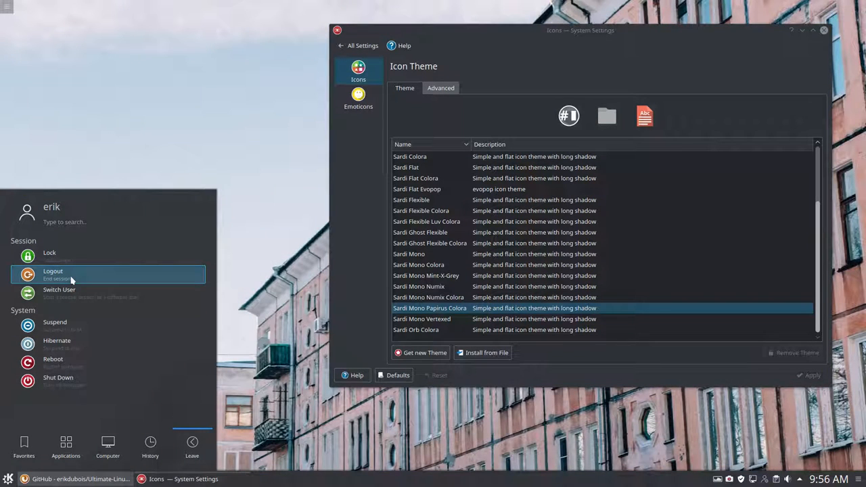
pyautogui.moveTo(233, 111)
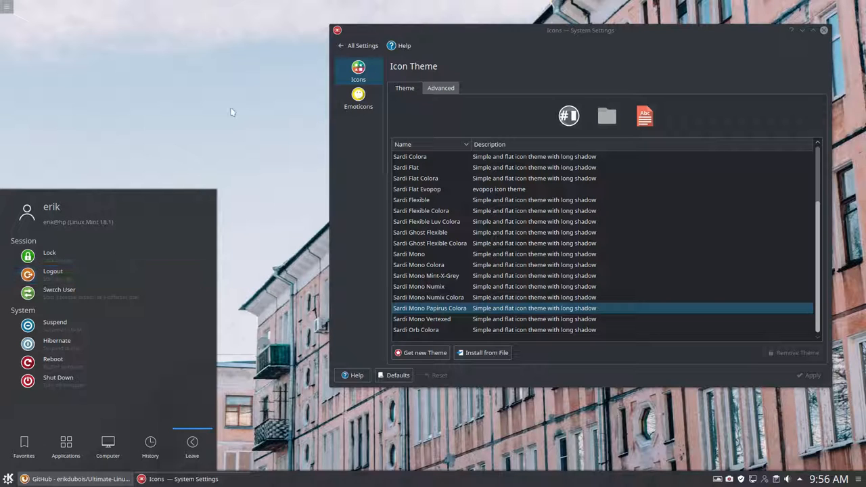
pyautogui.click(419, 264)
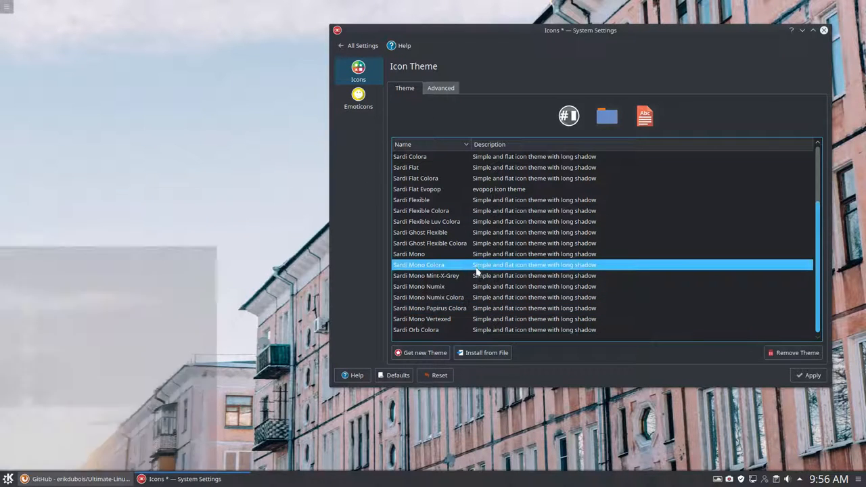
pyautogui.scroll(3)
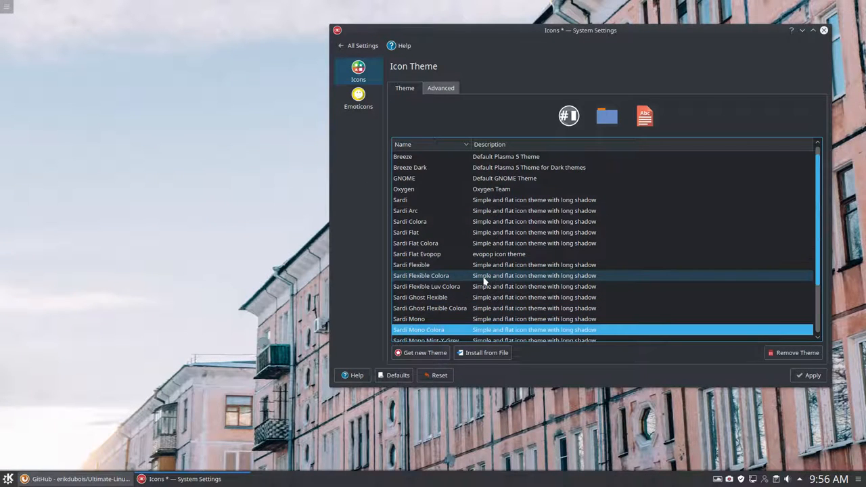
pyautogui.click(420, 211)
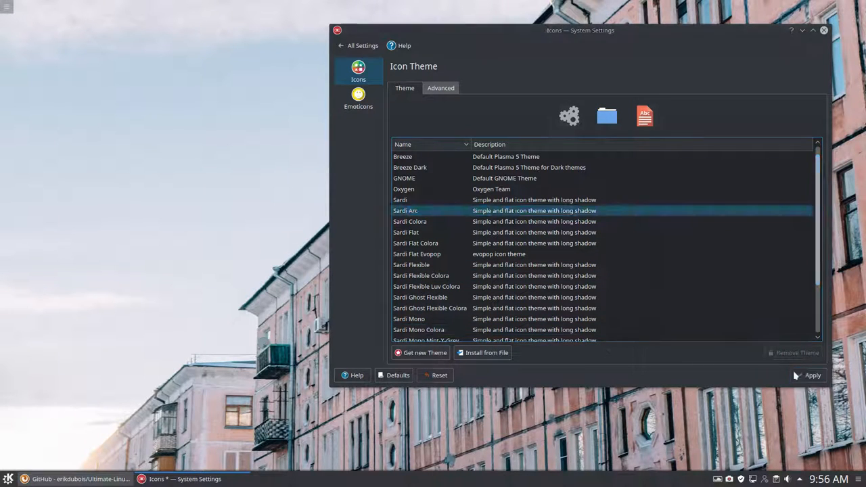
pyautogui.click(813, 376)
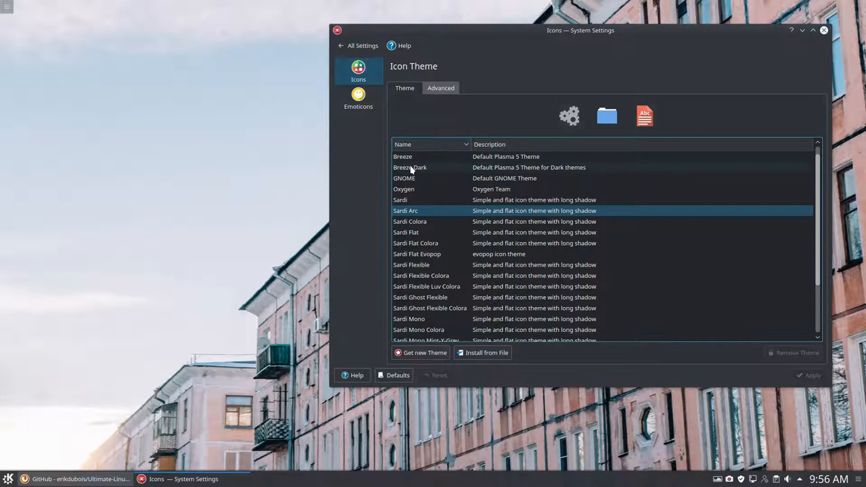
# Return to the All Settings category overview
pyautogui.scroll(3)
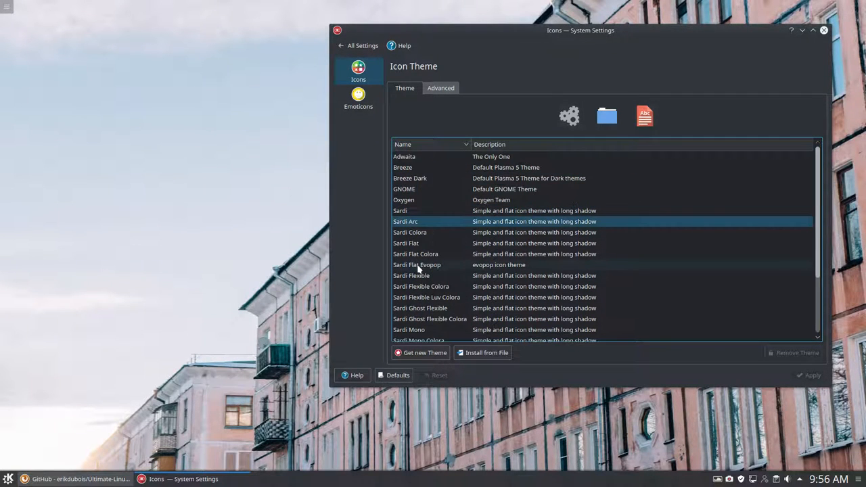
pyautogui.click(359, 46)
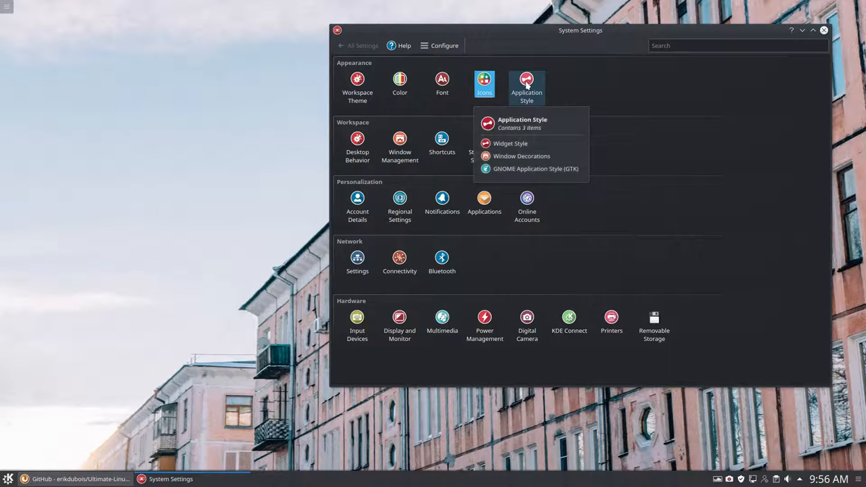
# View the Widget Style page, then the Window Decorations themes (Plastik, Breeze)
pyautogui.click(510, 143)
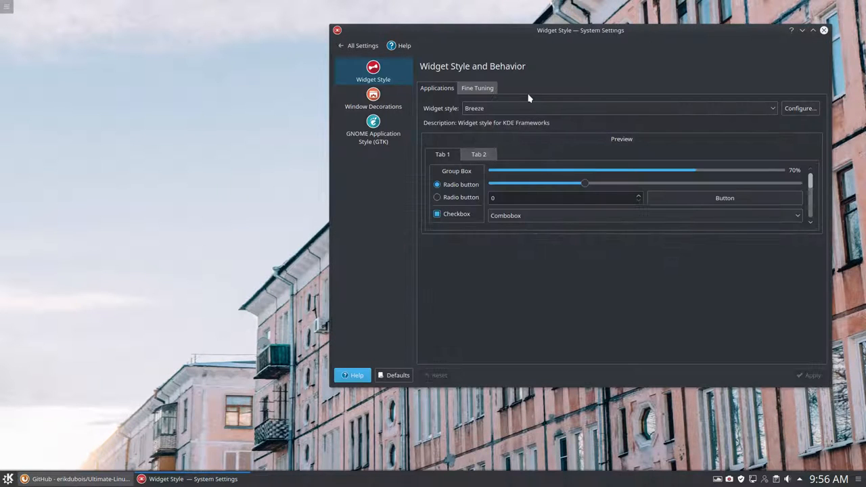
pyautogui.moveTo(501, 6)
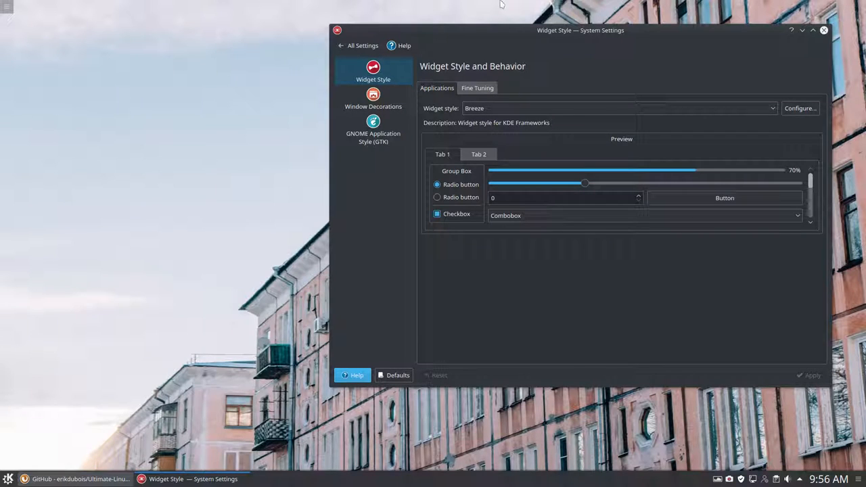
pyautogui.moveTo(397, 114)
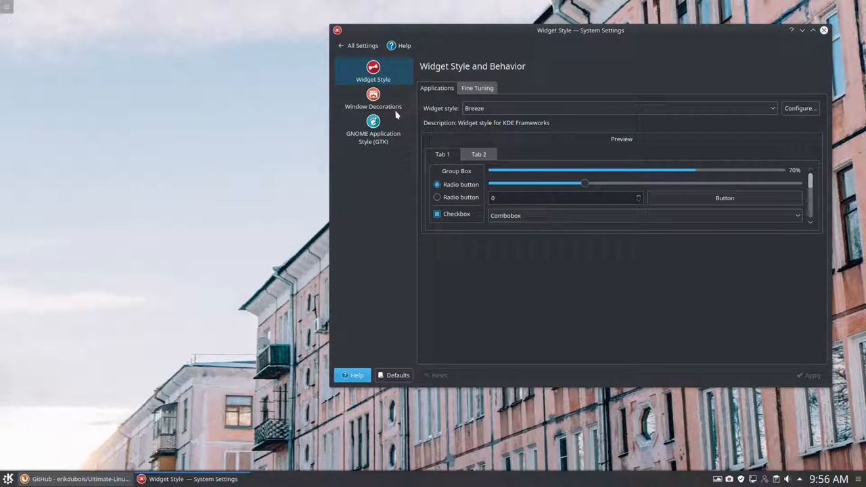
pyautogui.moveTo(373, 142)
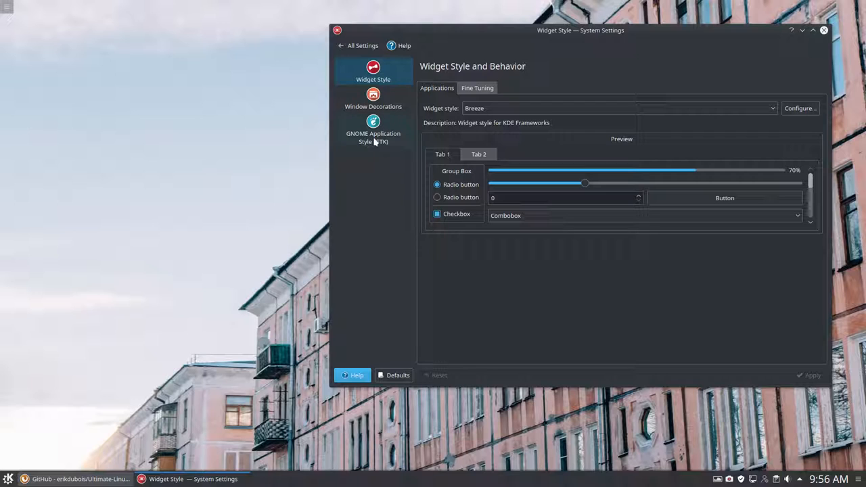
pyautogui.moveTo(374, 95)
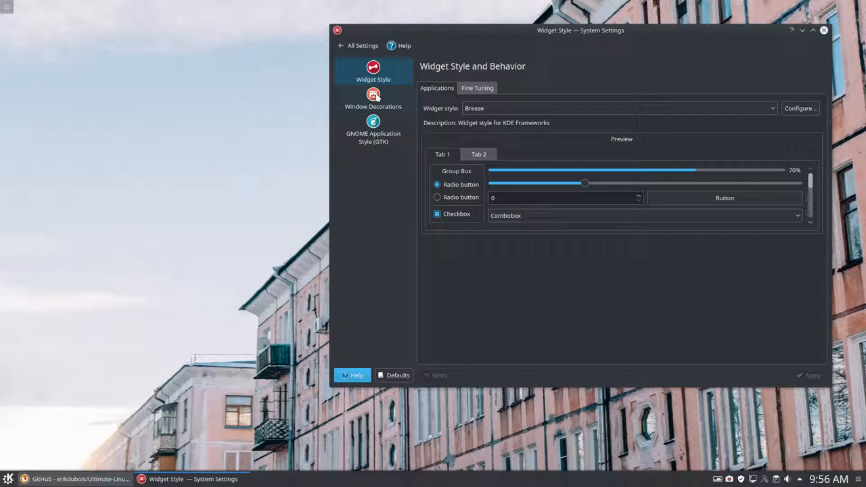
pyautogui.moveTo(384, 100)
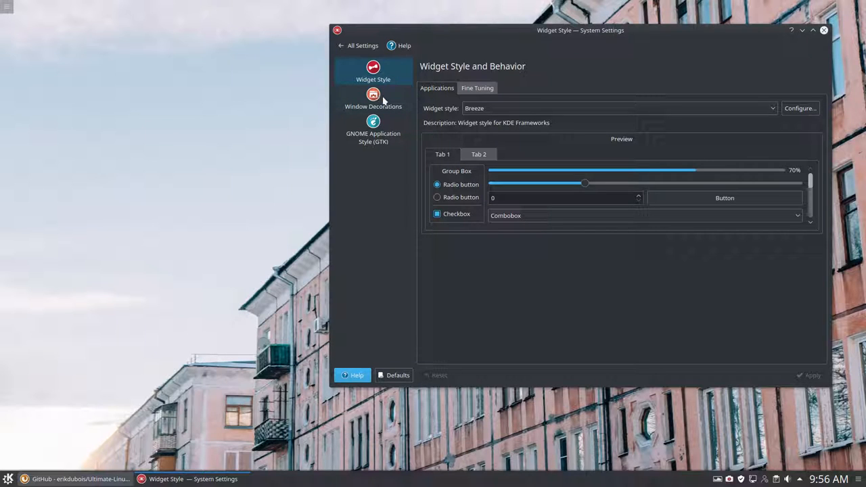
pyautogui.click(374, 97)
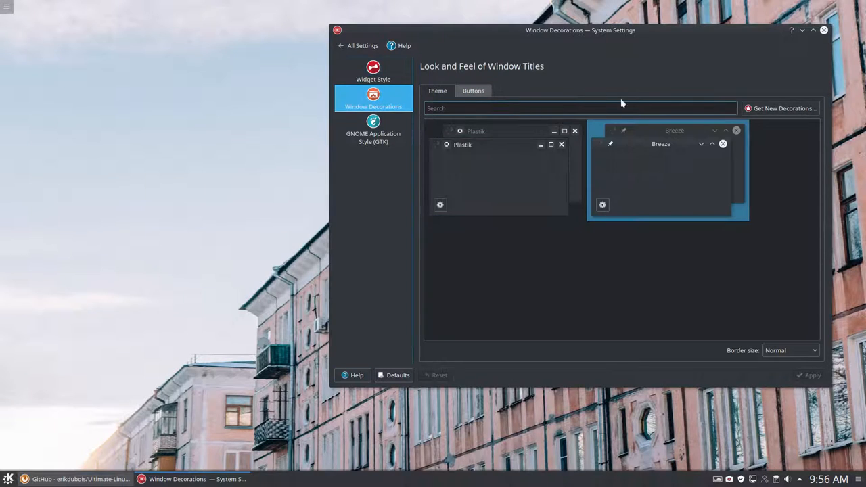
# Review GNOME Application Style with GTK2/GTK3 themes kept at Arc-Dark, then return to All Settings
pyautogui.click(373, 128)
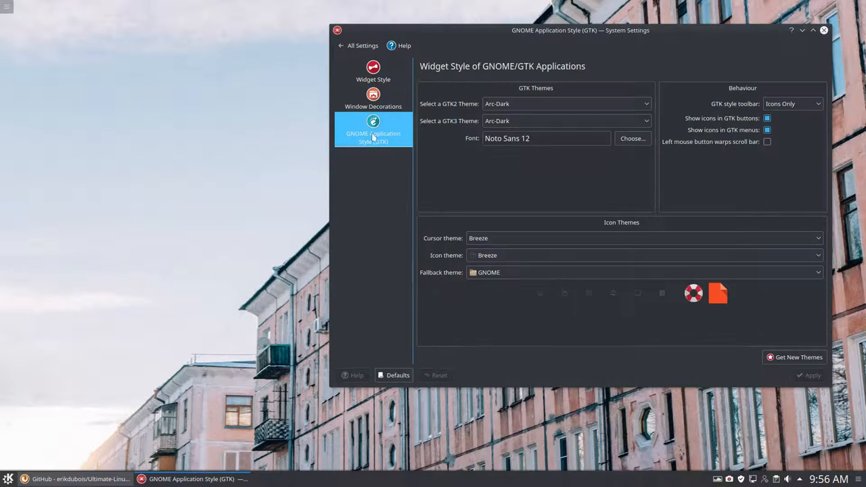
pyautogui.moveTo(514, 103)
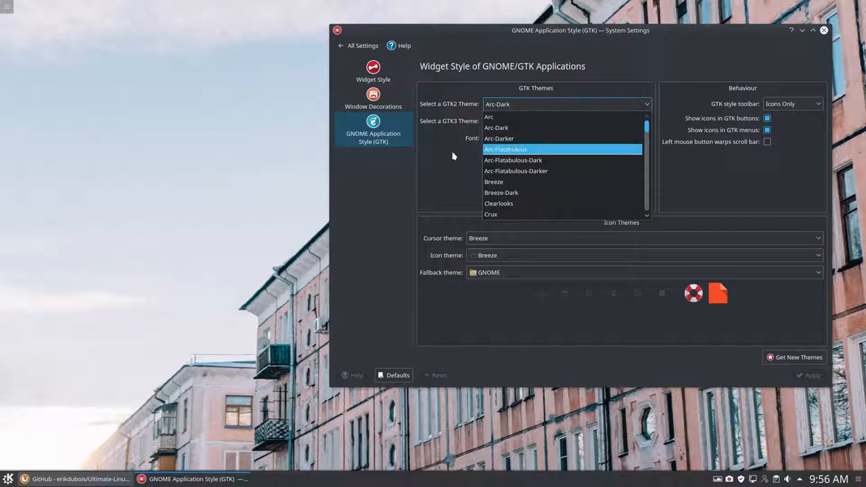
pyautogui.click(495, 127)
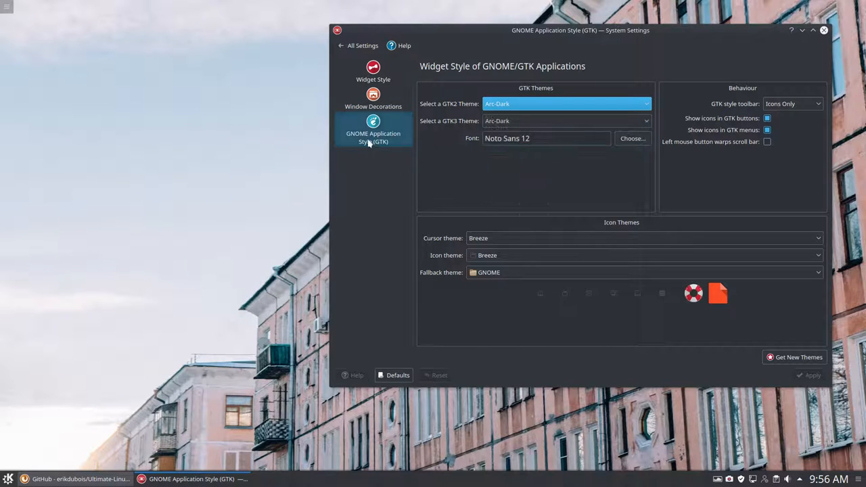
pyautogui.moveTo(521, 160)
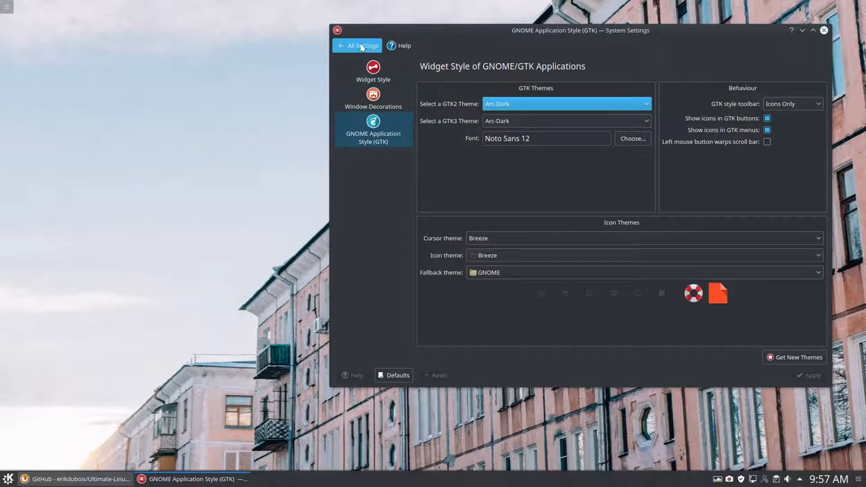
pyautogui.click(357, 46)
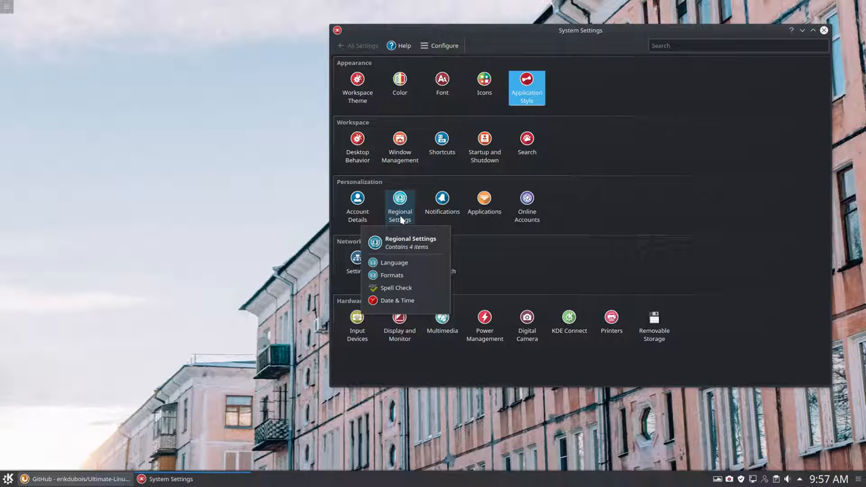
pyautogui.moveTo(401, 288)
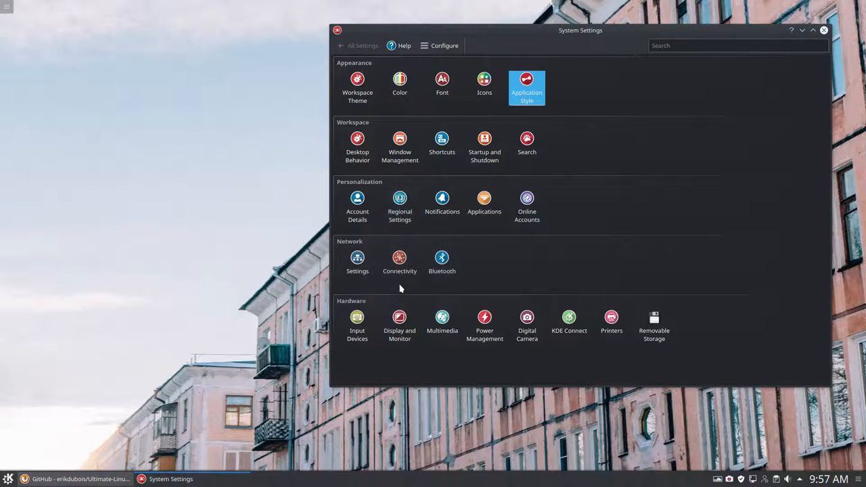
pyautogui.moveTo(527, 206)
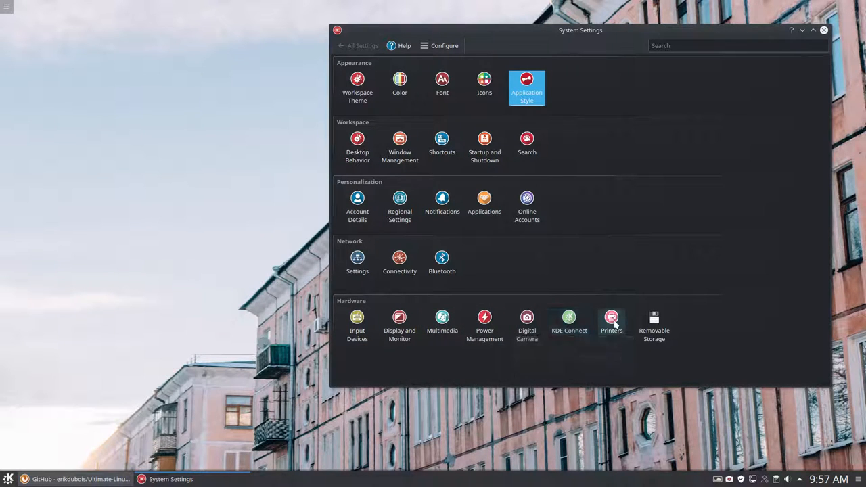
pyautogui.moveTo(250, 385)
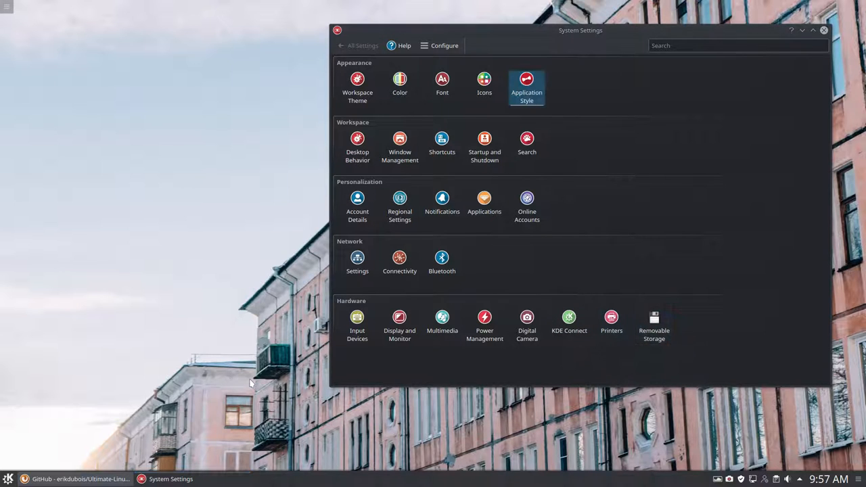
# Browse the launcher's Development, Graphics and Internet application categories
pyautogui.click(8, 479)
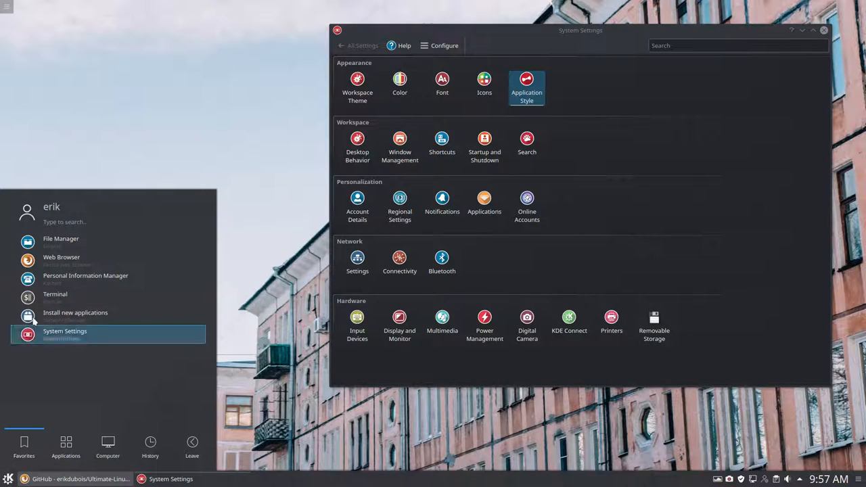
pyautogui.click(65, 447)
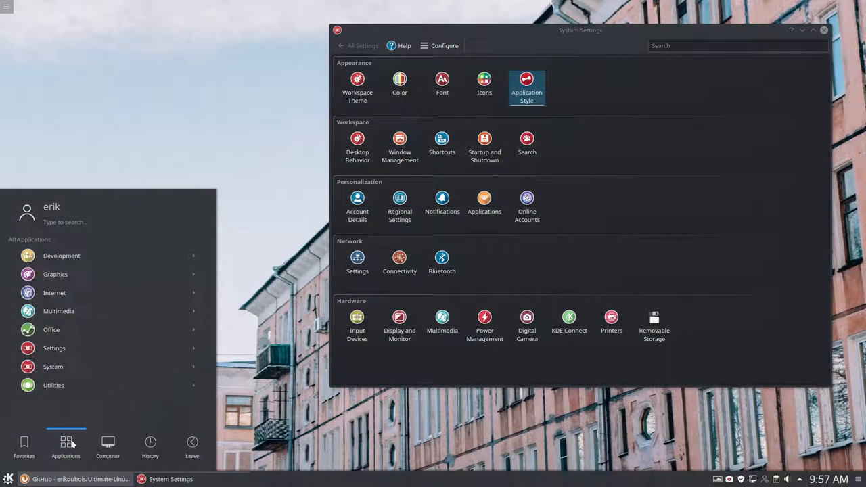
pyautogui.click(62, 254)
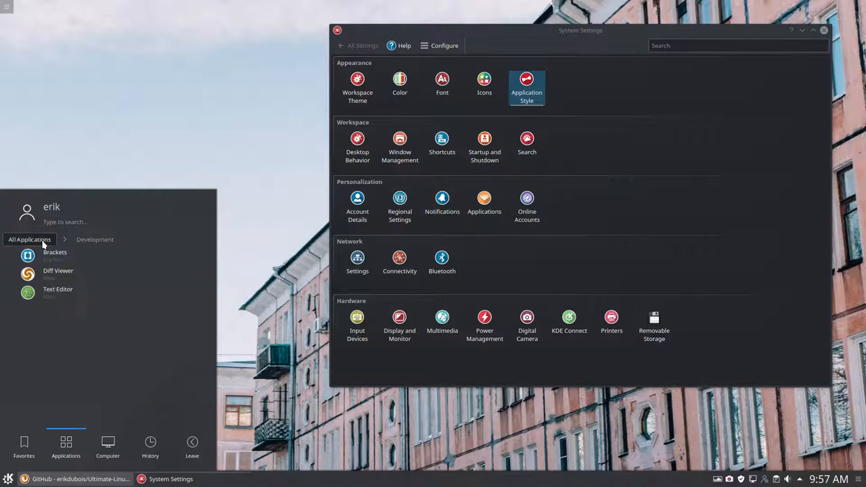
pyautogui.click(30, 238)
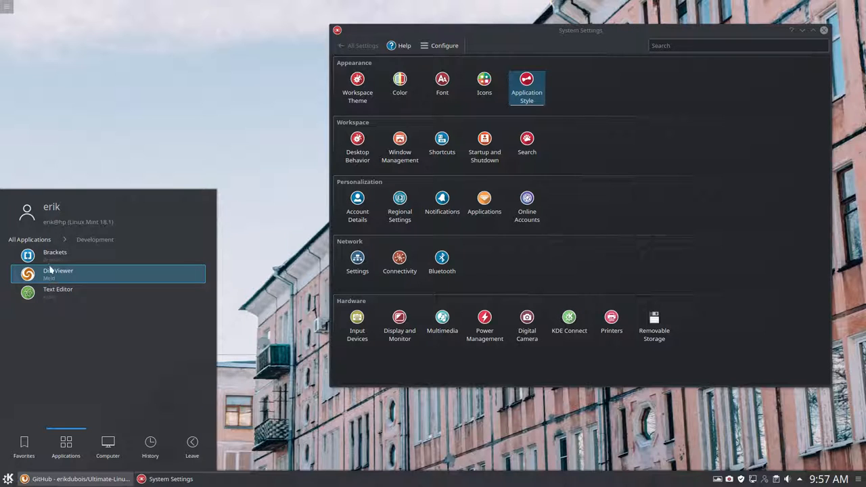
pyautogui.click(29, 239)
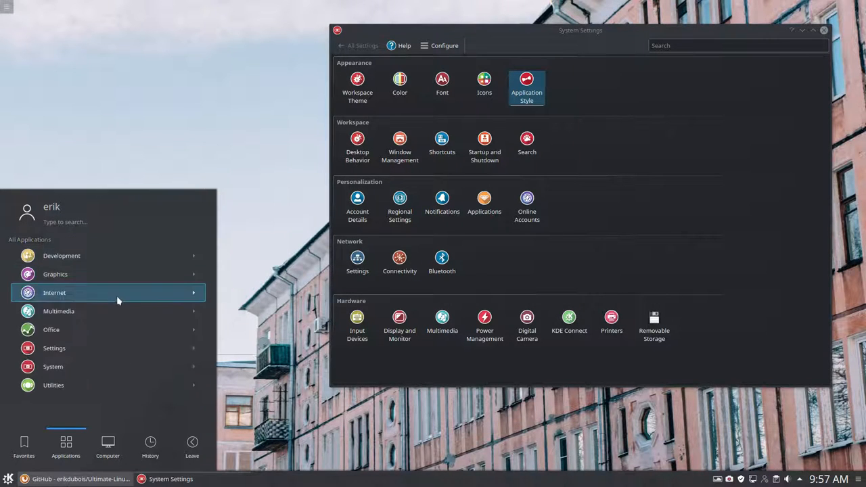
pyautogui.click(56, 273)
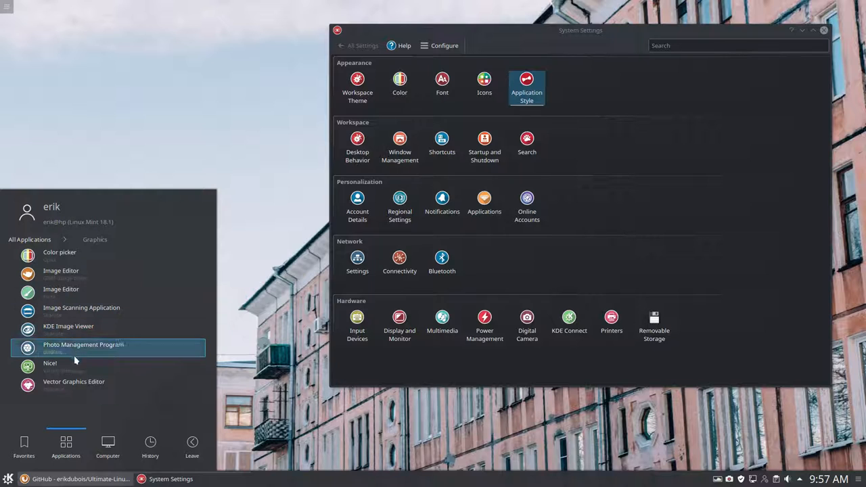
pyautogui.moveTo(61, 271)
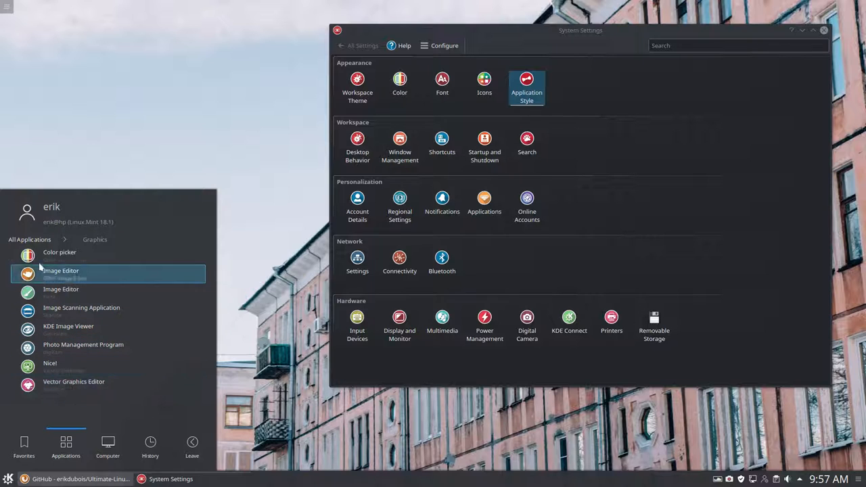
pyautogui.click(29, 238)
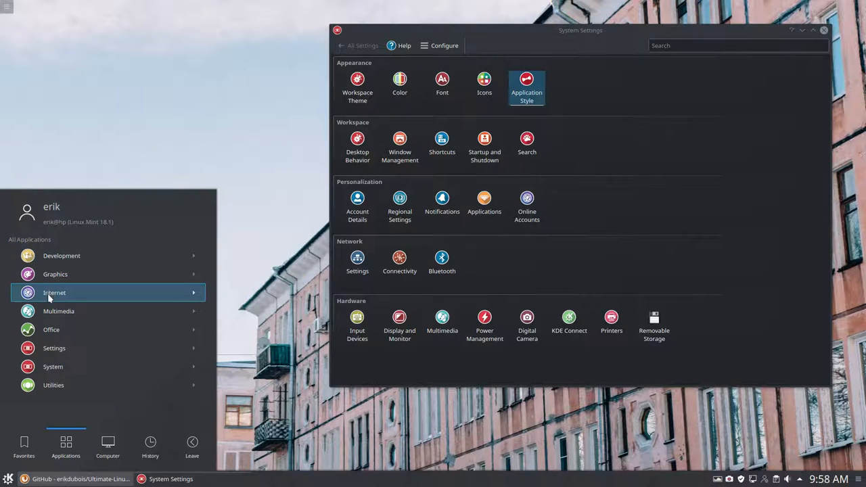
pyautogui.click(54, 292)
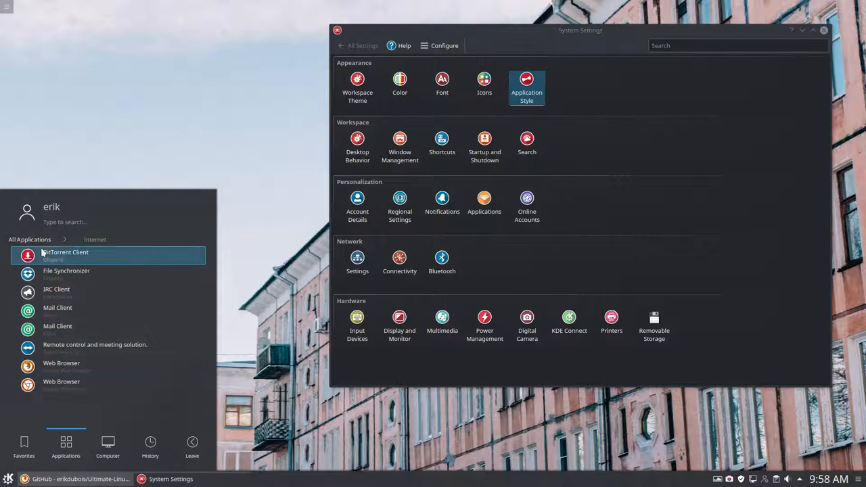
pyautogui.click(29, 240)
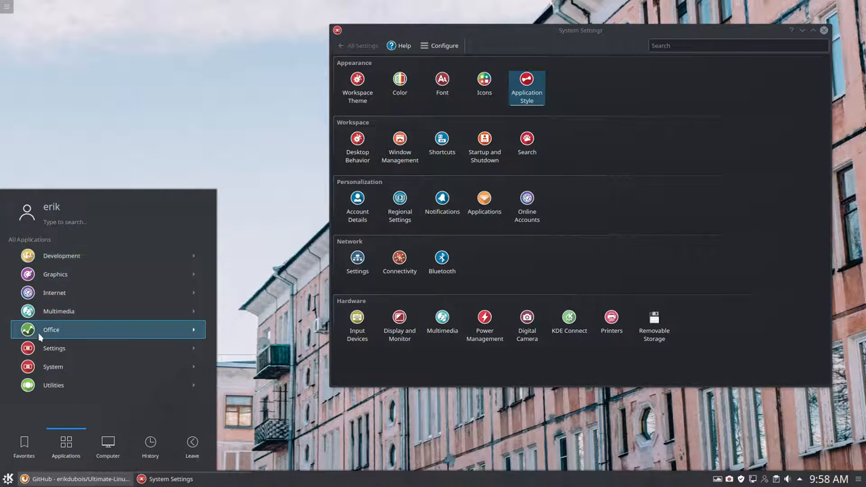
# Browse the Office, Settings and System categories, ending scrolled through the Utilities tools
pyautogui.click(52, 330)
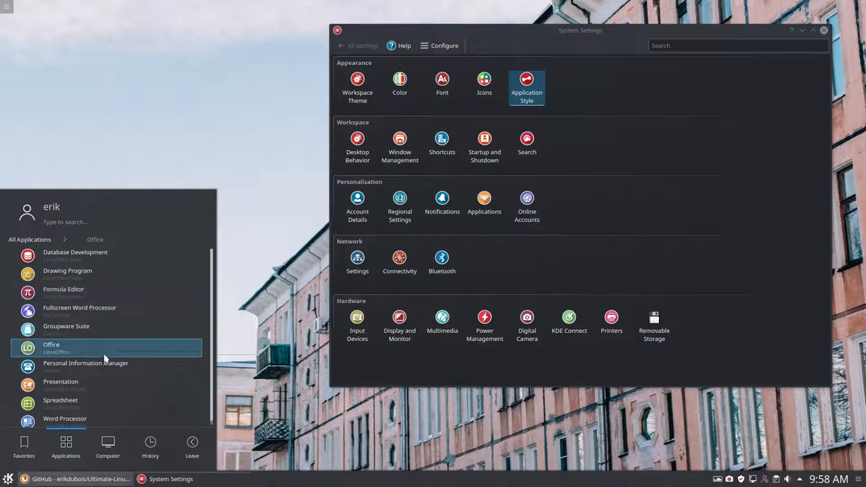
pyautogui.click(30, 238)
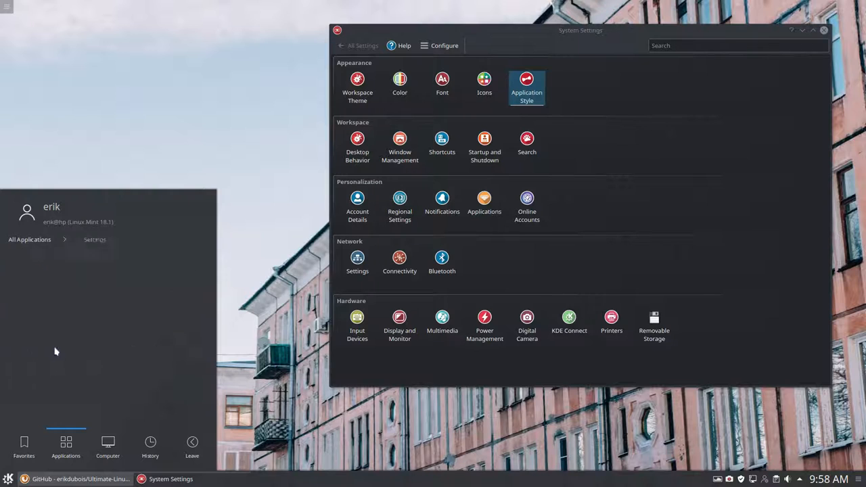
pyautogui.click(95, 239)
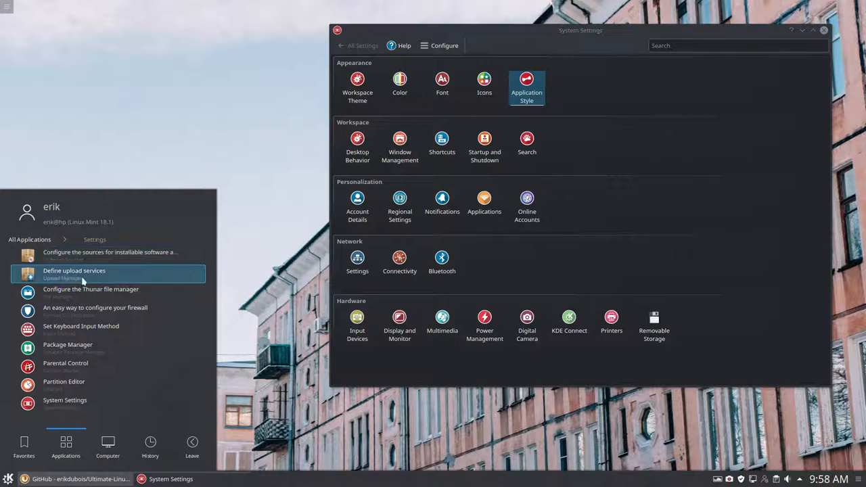
pyautogui.moveTo(95, 345)
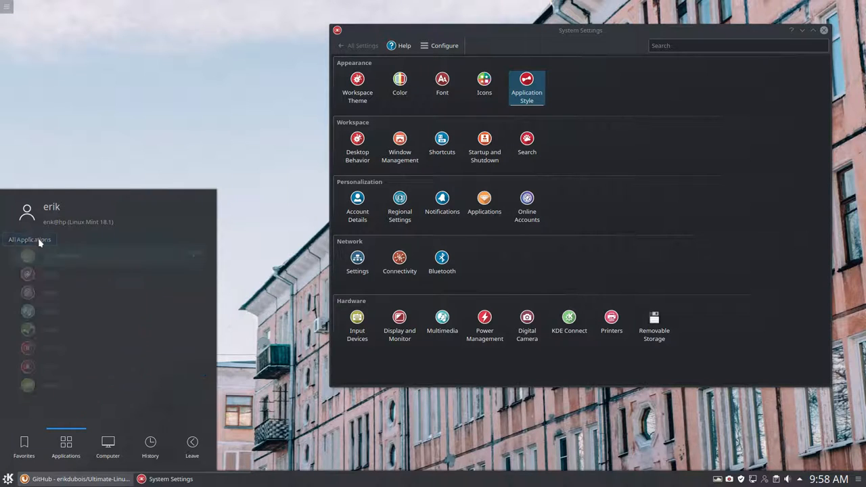
pyautogui.click(29, 239)
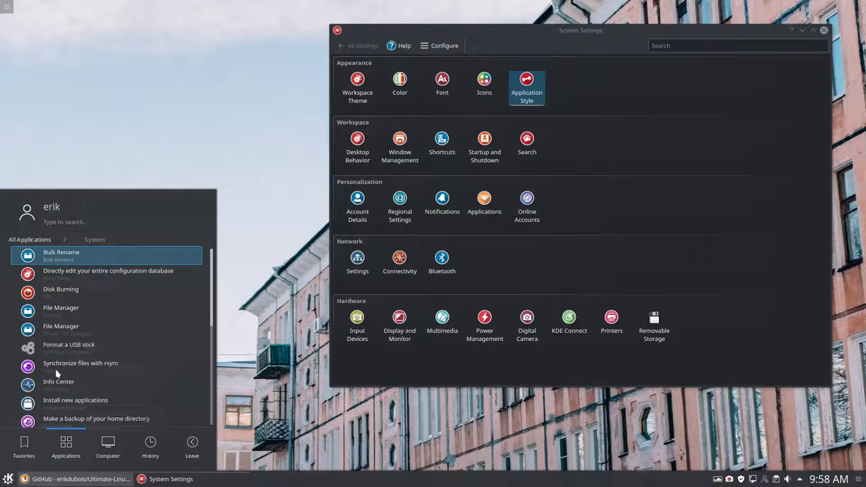
pyautogui.scroll(-3)
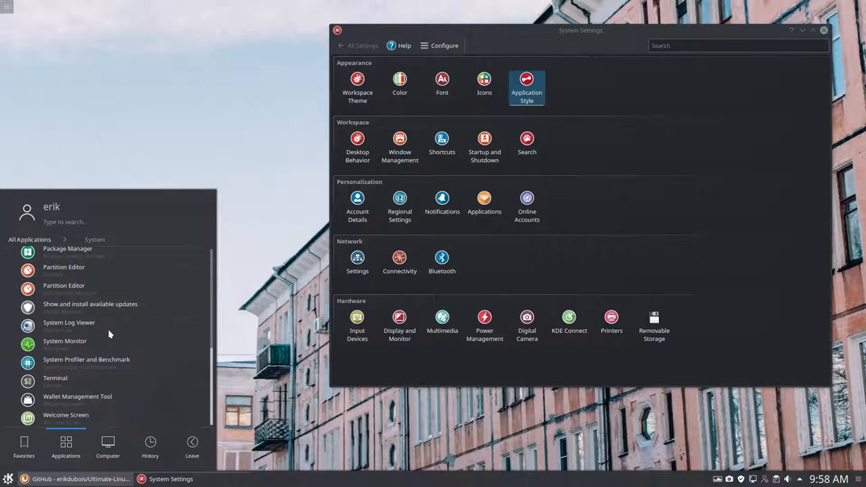
pyautogui.click(30, 238)
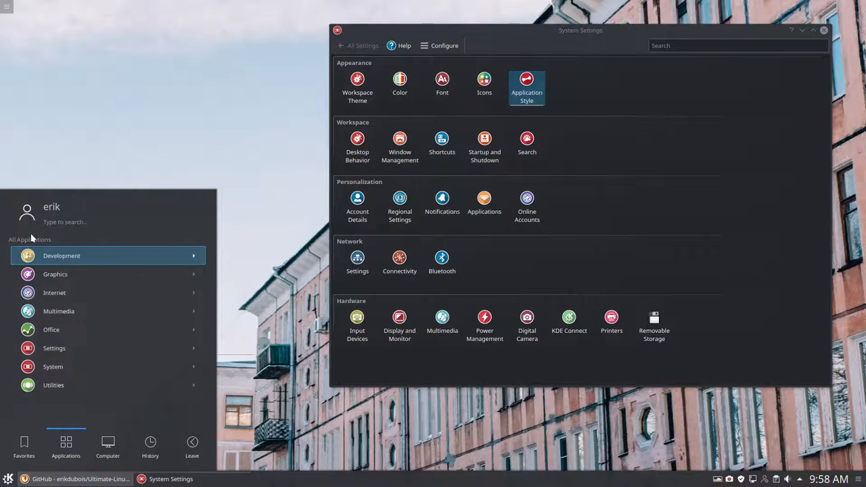
pyautogui.click(54, 384)
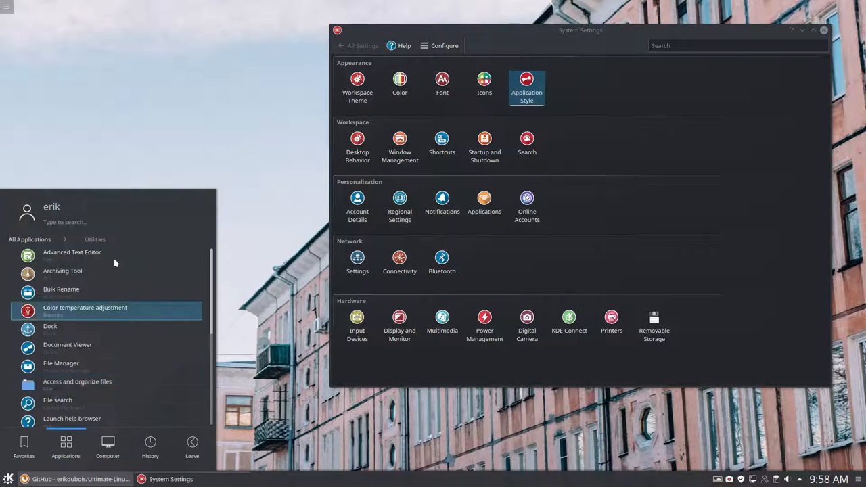
pyautogui.scroll(-3)
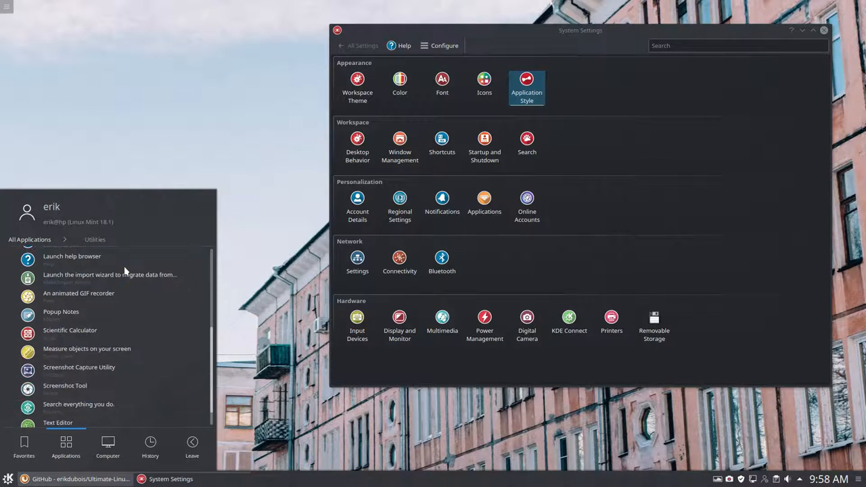
pyautogui.scroll(-3)
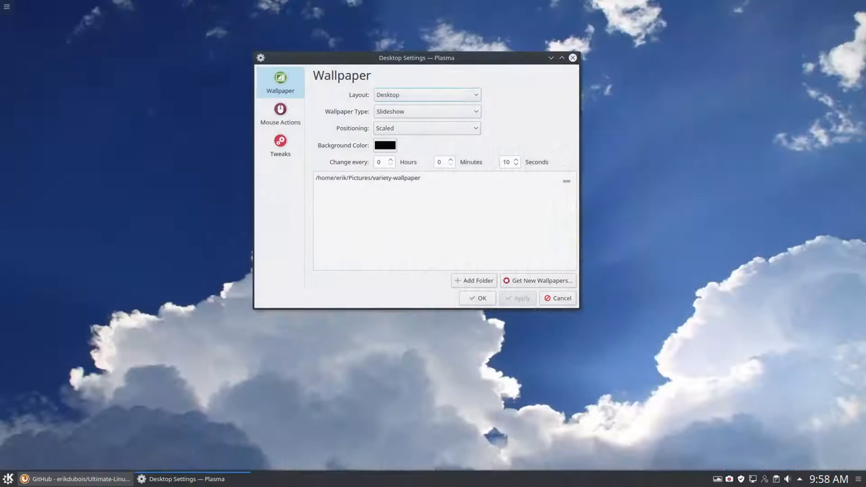
# Review the wallpaper types and keep Slideshow drawing from the variety-wallpaper folder
pyautogui.click(426, 111)
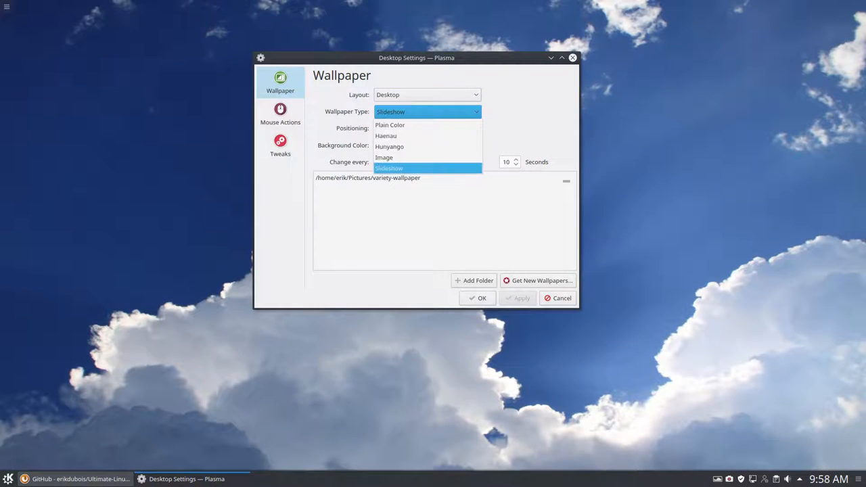
pyautogui.click(390, 168)
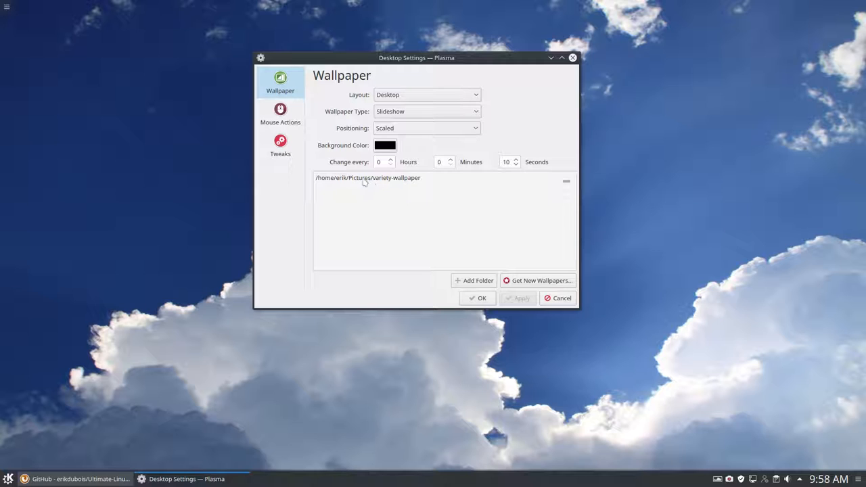
pyautogui.moveTo(420, 187)
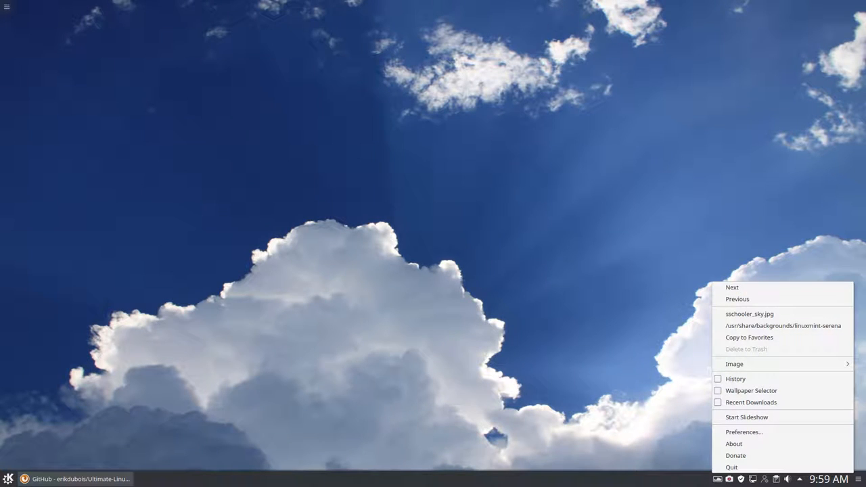
pyautogui.moveTo(738, 299)
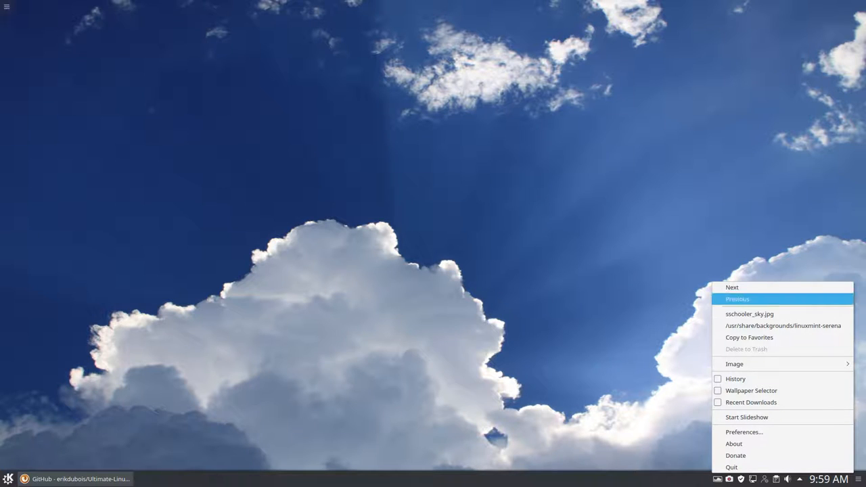
# Choose Previous from Variety's tray menu to restore the prior wallpaper
pyautogui.click(732, 287)
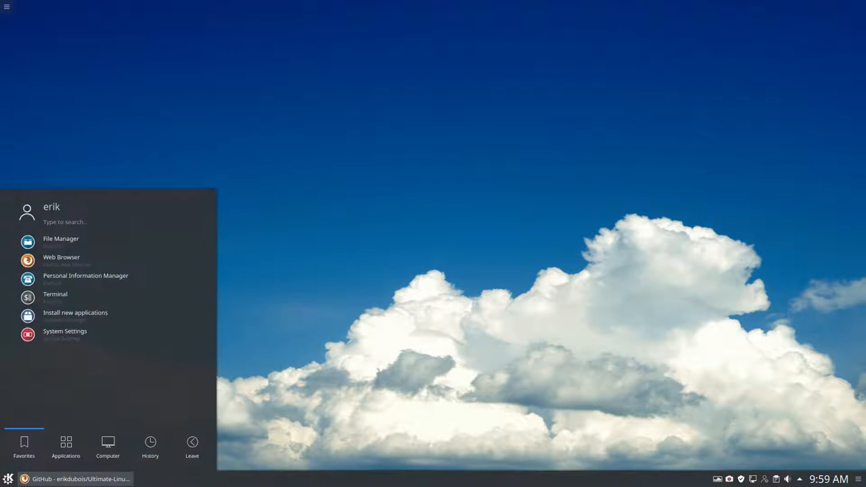
# View the launcher's Computer and History tabs, then launch Dolphin
pyautogui.click(65, 447)
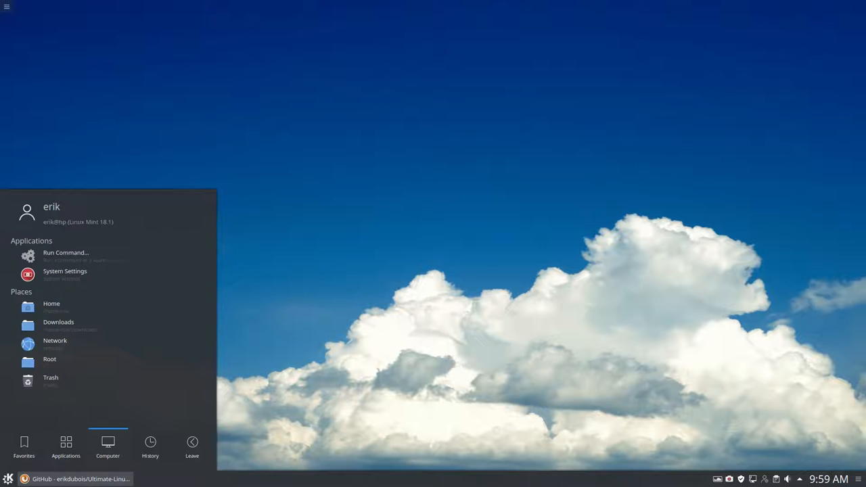
pyautogui.click(149, 447)
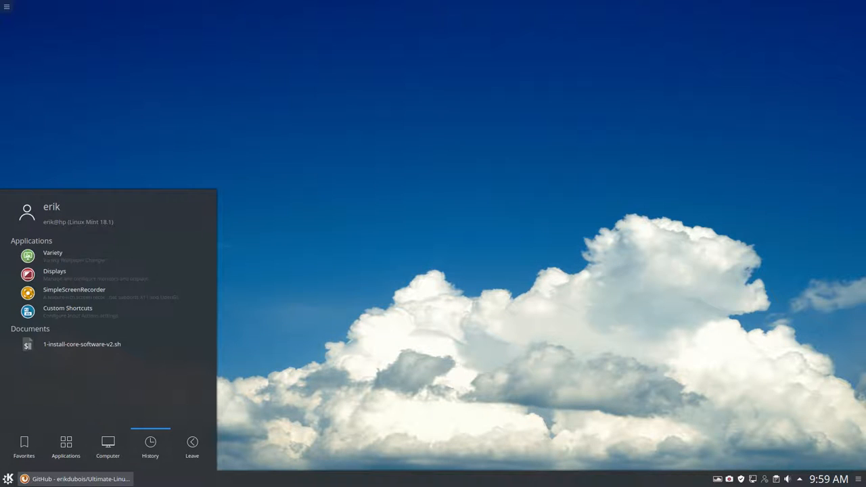
pyautogui.click(192, 447)
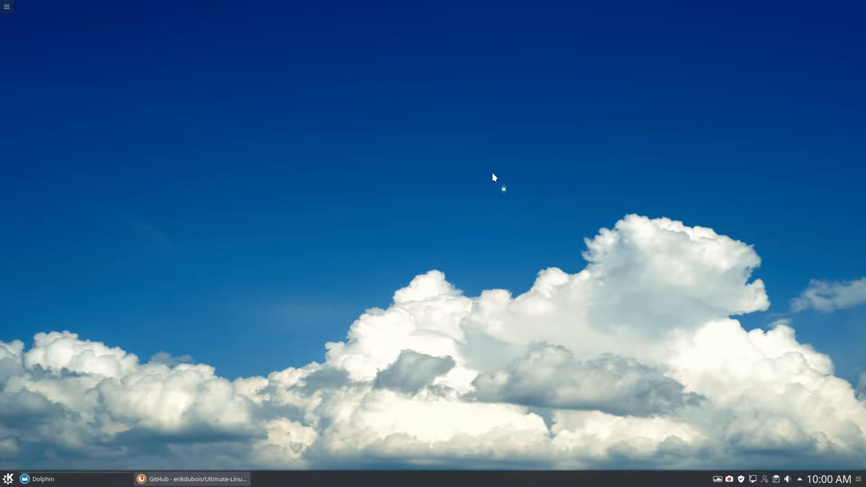
# In Dolphin navigate from Root through usr and share into the applications folder
pyautogui.click(37, 480)
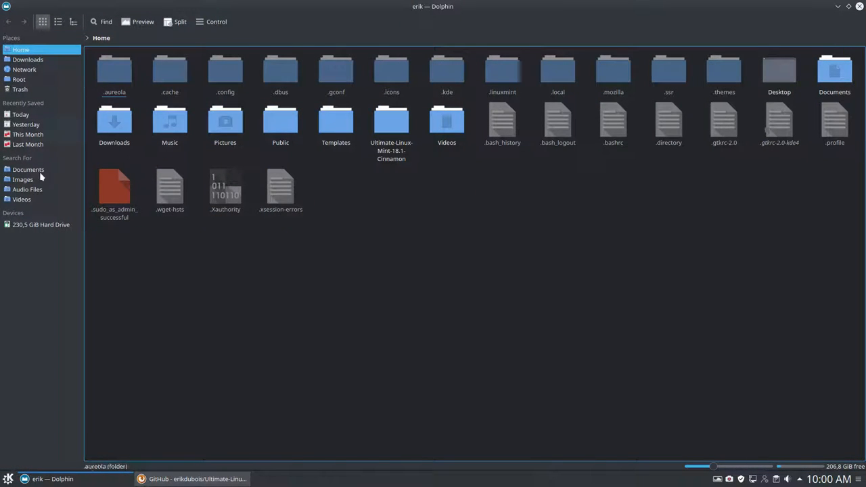
pyautogui.click(19, 79)
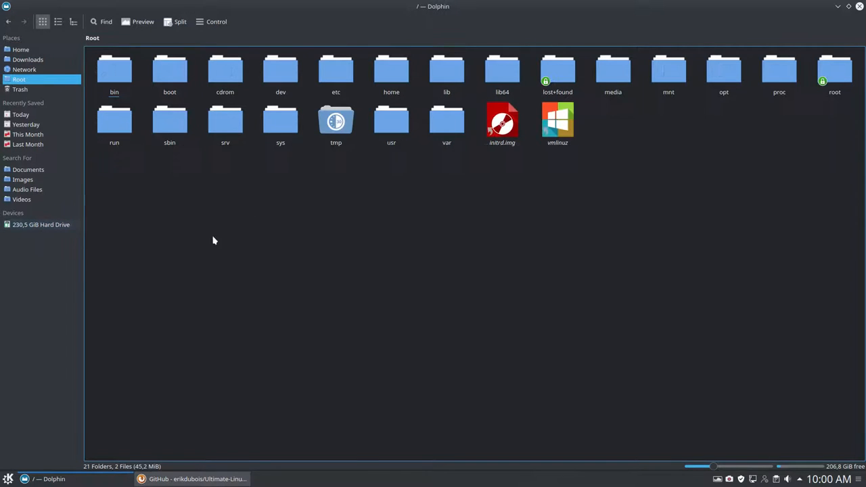
pyautogui.doubleClick(391, 122)
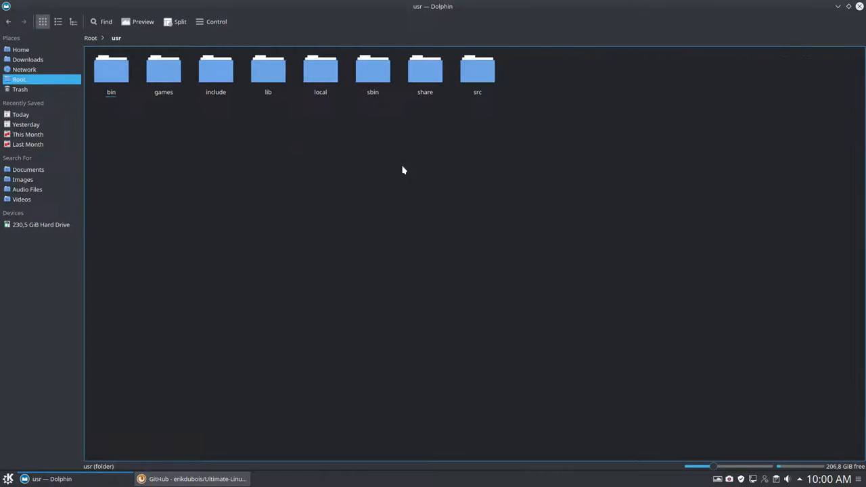
pyautogui.doubleClick(425, 70)
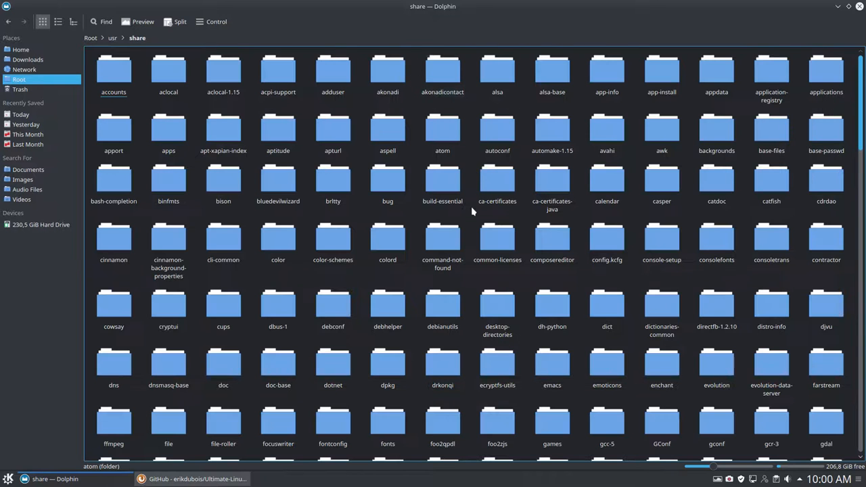
pyautogui.scroll(-3)
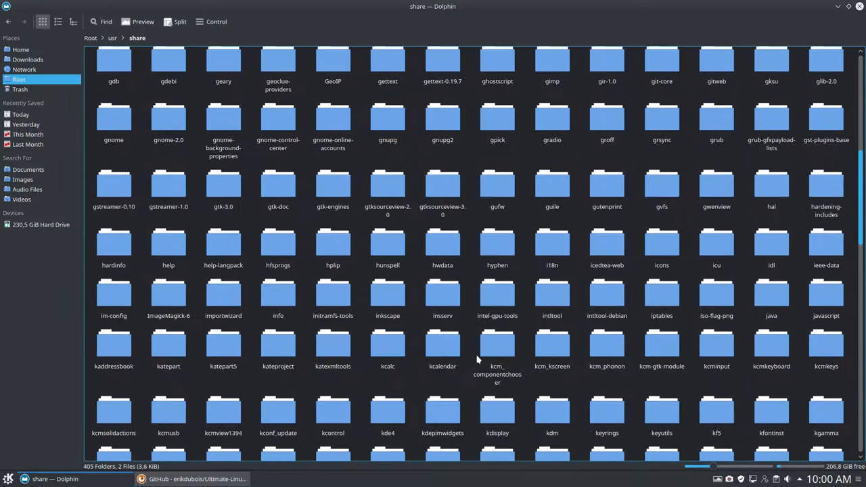
pyautogui.moveTo(661, 244)
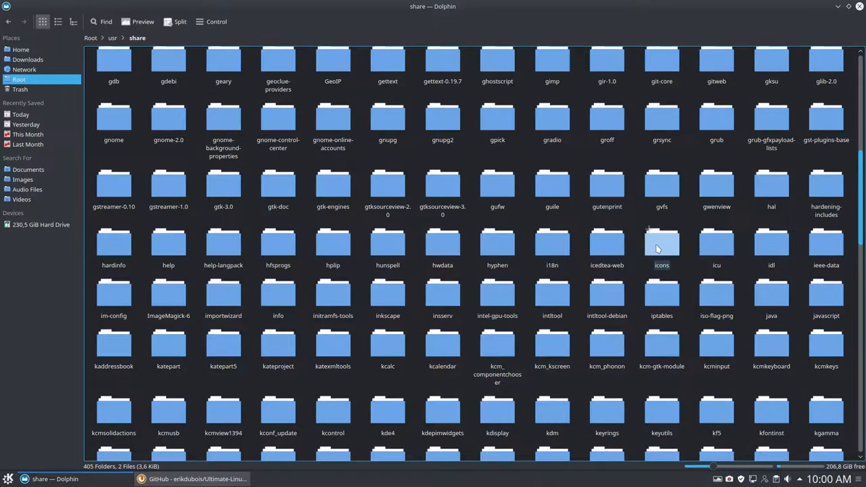
pyautogui.scroll(3)
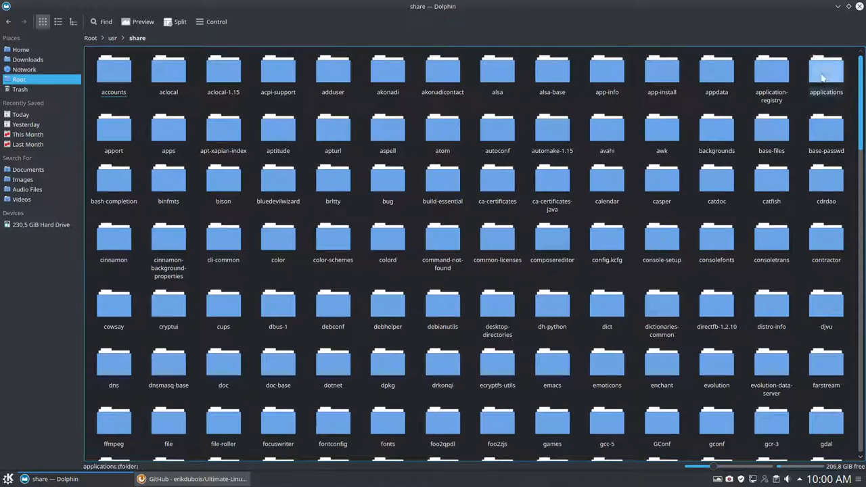
pyautogui.doubleClick(825, 70)
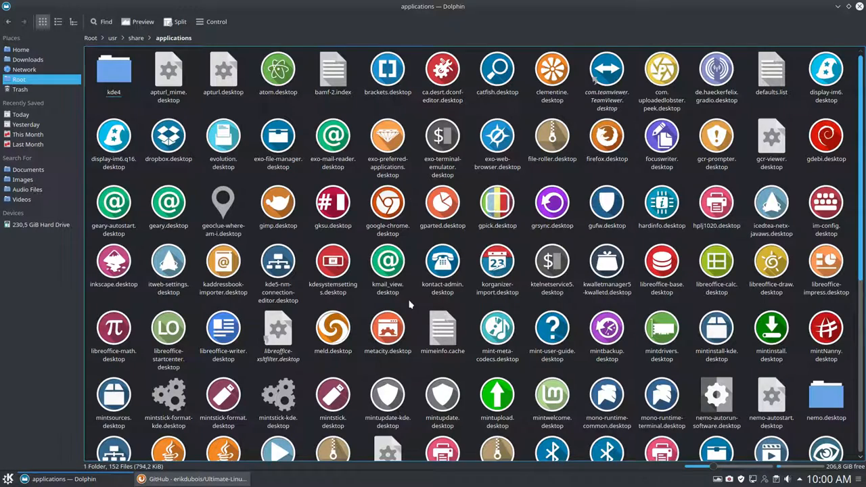
# Enter the kde4 folder and bring up the context menu for mintsources.desktop
pyautogui.scroll(-3)
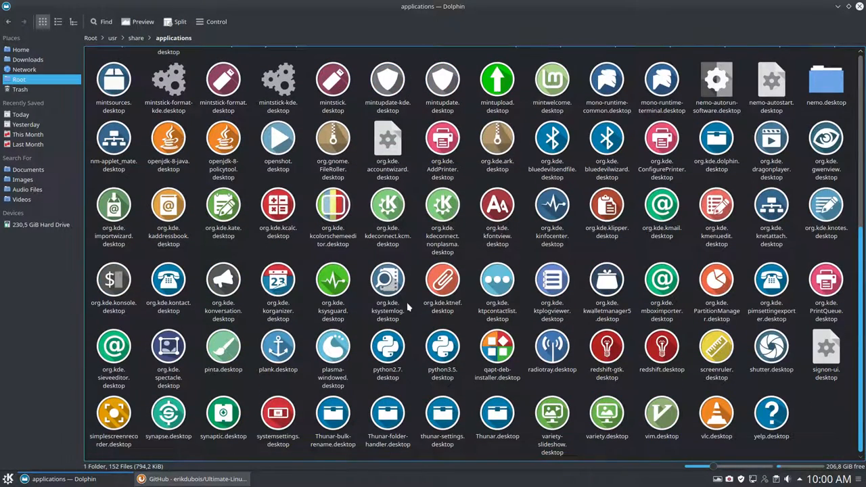
pyautogui.scroll(3)
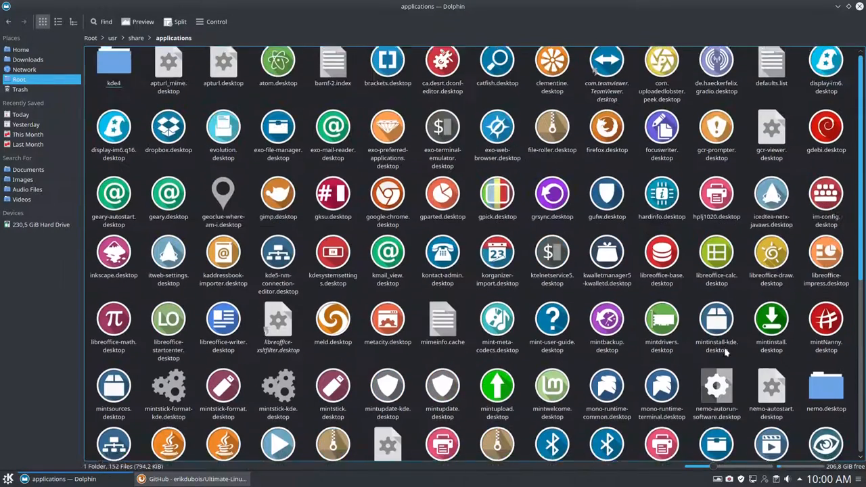
pyautogui.doubleClick(114, 65)
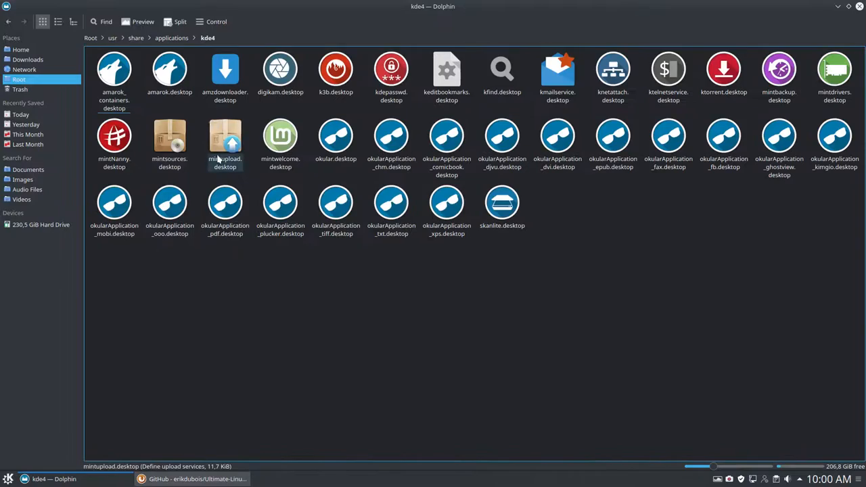
pyautogui.moveTo(169, 135)
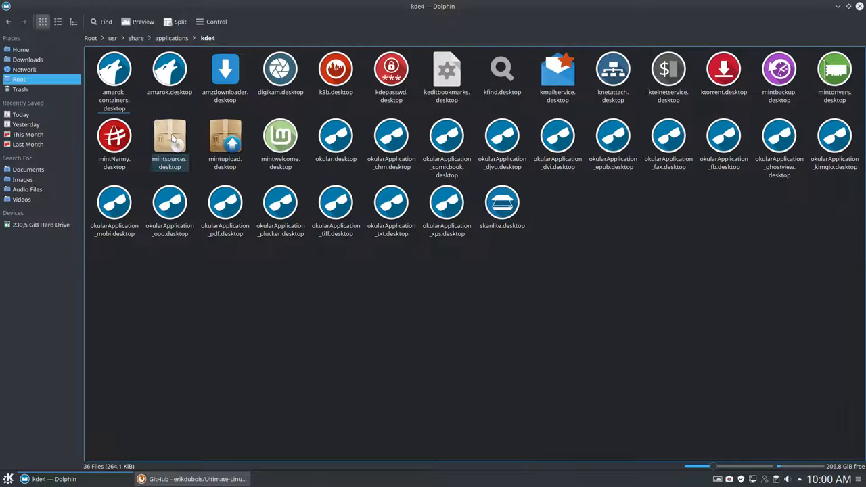
pyautogui.rightClick(169, 138)
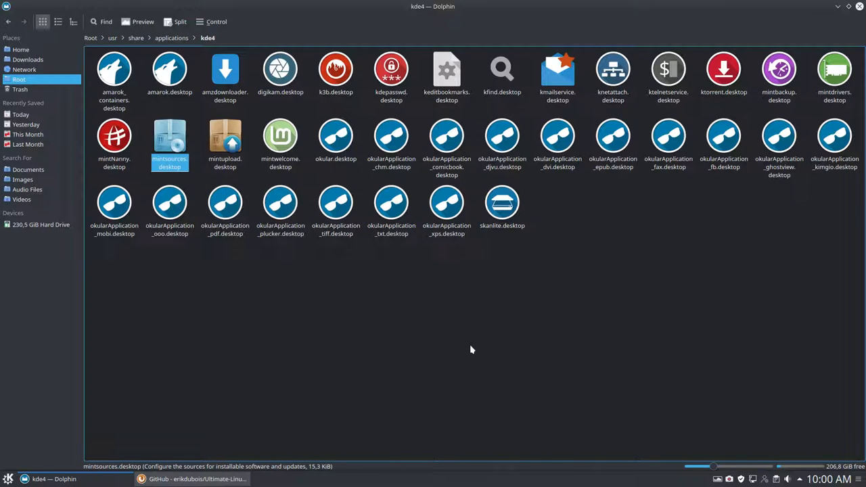
# Bring up a Konsole terminal and position it toward the screen centre
pyautogui.click(287, 479)
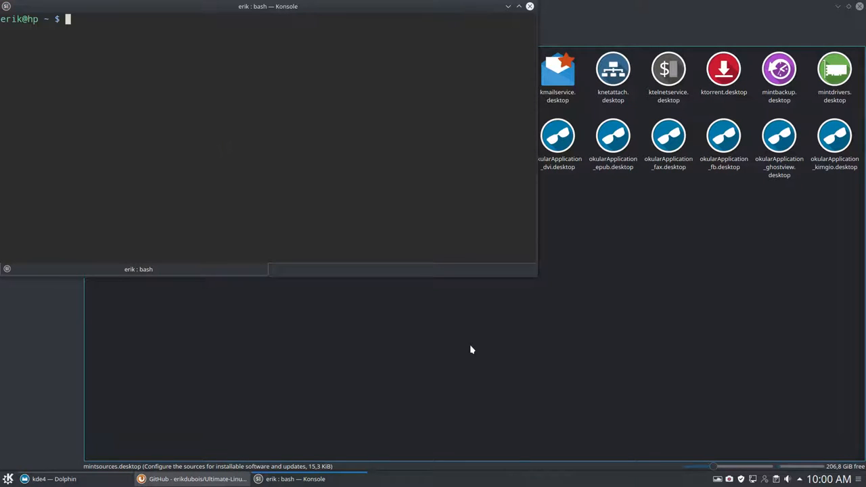
pyautogui.click(8, 479)
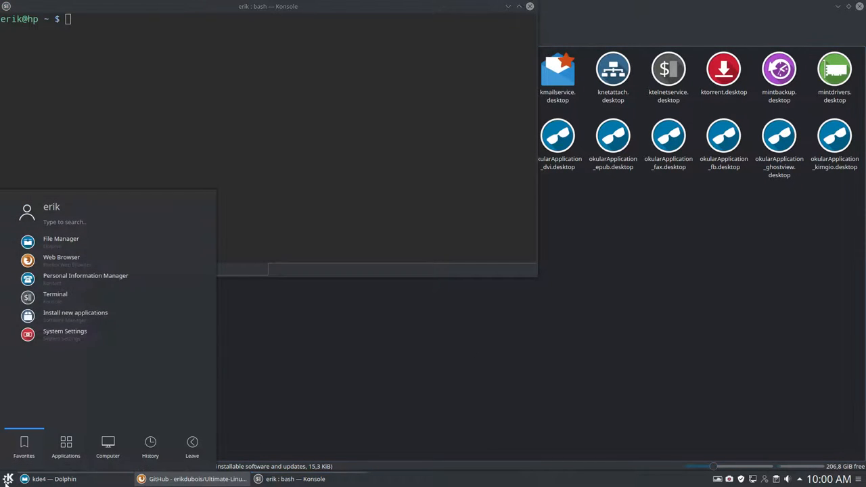
pyautogui.write('custo')
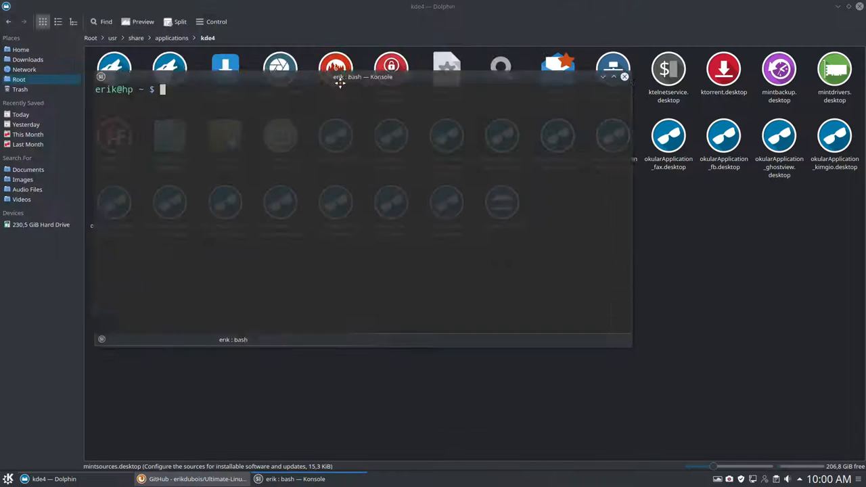
pyautogui.moveTo(363, 76); pyautogui.dragTo(441, 132)
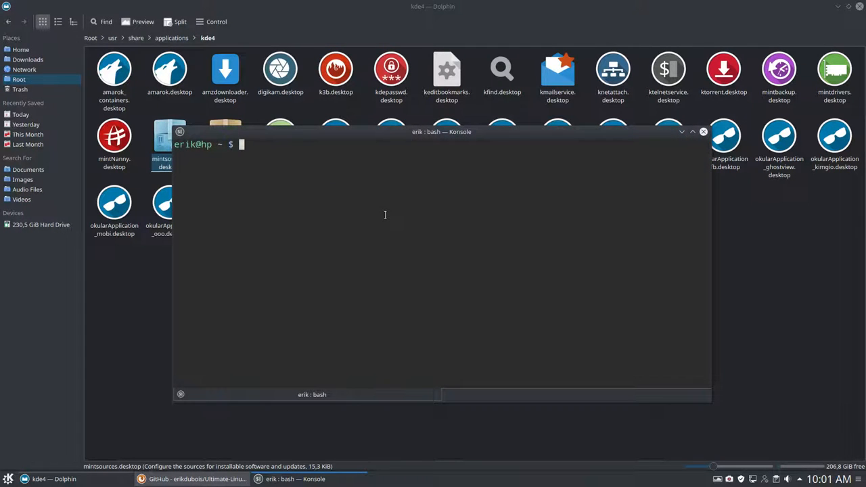
pyautogui.moveTo(312, 165)
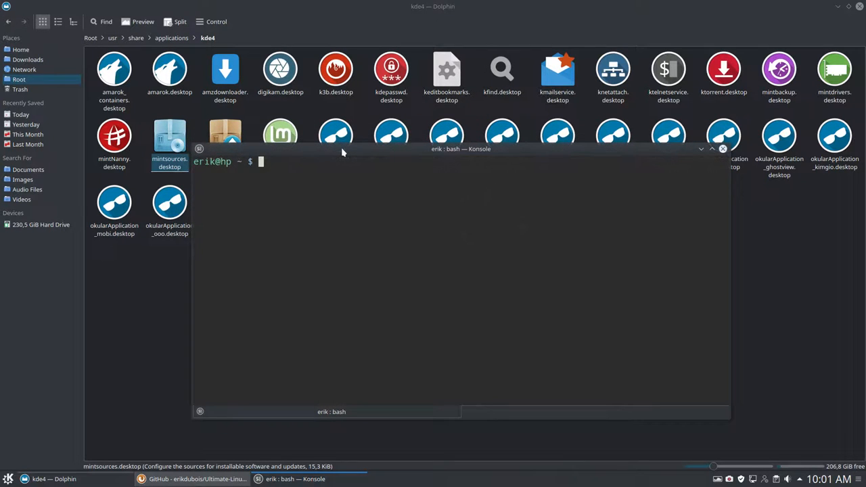
# Run 'sudo apt install sublime-text' using Tab completion for the package name
pyautogui.write('sudo apt install sul')
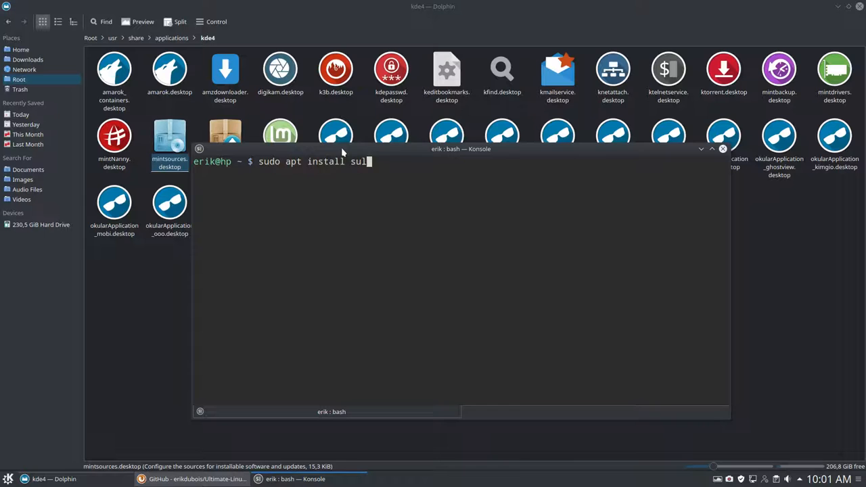
pyautogui.press('Tab')
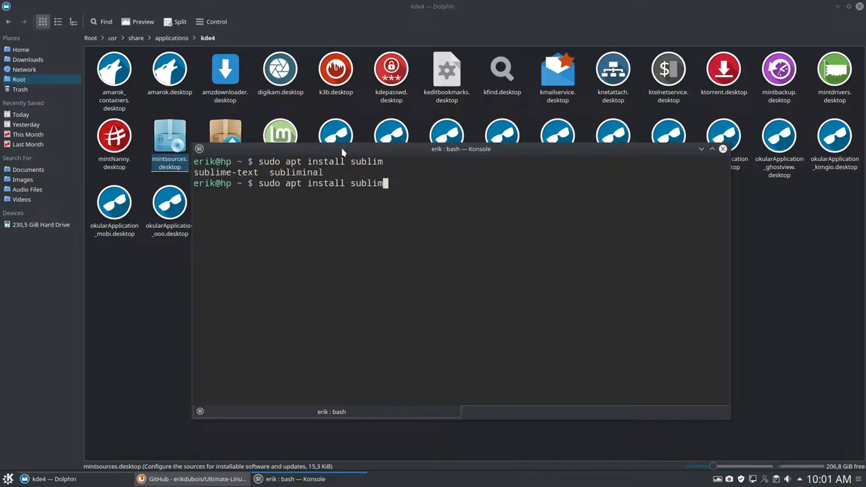
pyautogui.write('e')
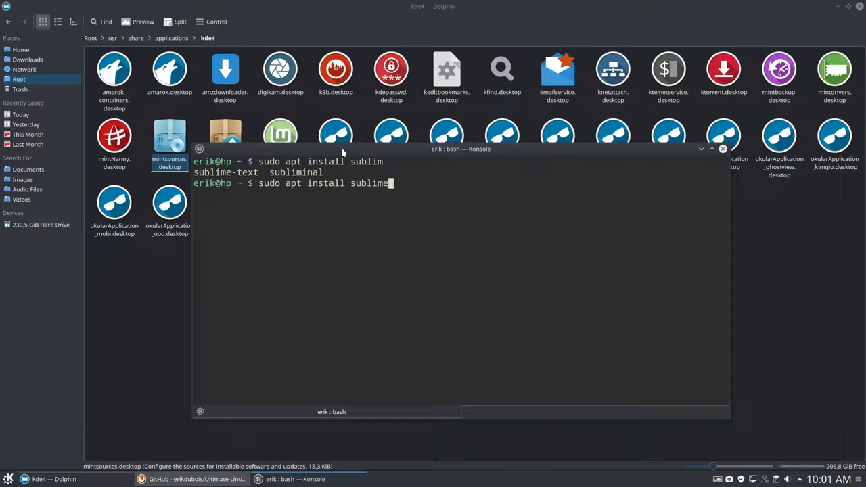
pyautogui.press('Return')
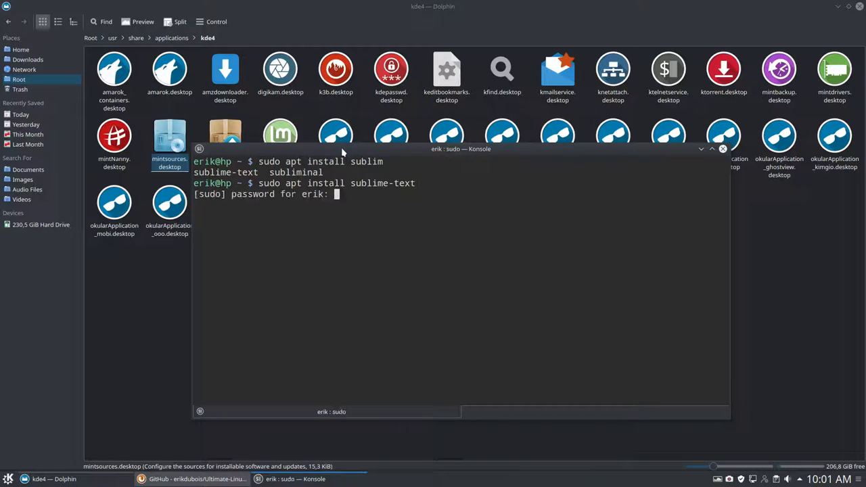
pyautogui.press('Return')
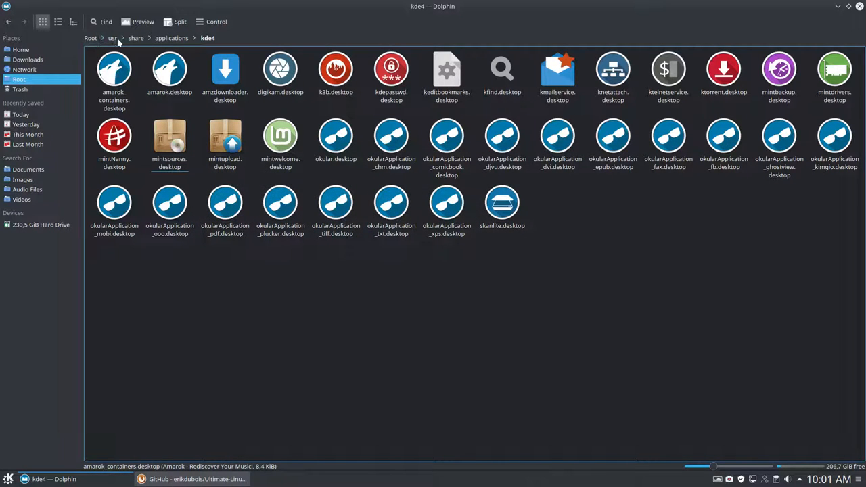
# Edit mintsources.desktop in Sublime Text to Icon=software-sources, save with the admin password, and return to kde4
pyautogui.click(169, 135)
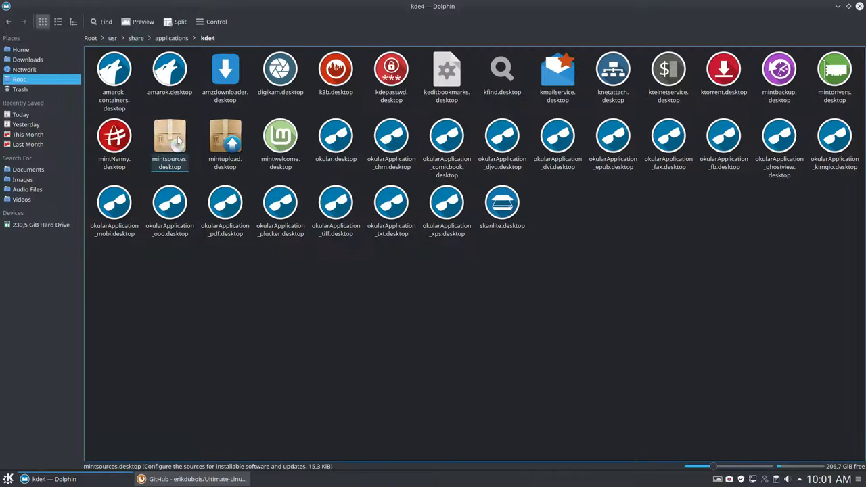
pyautogui.rightClick(171, 142)
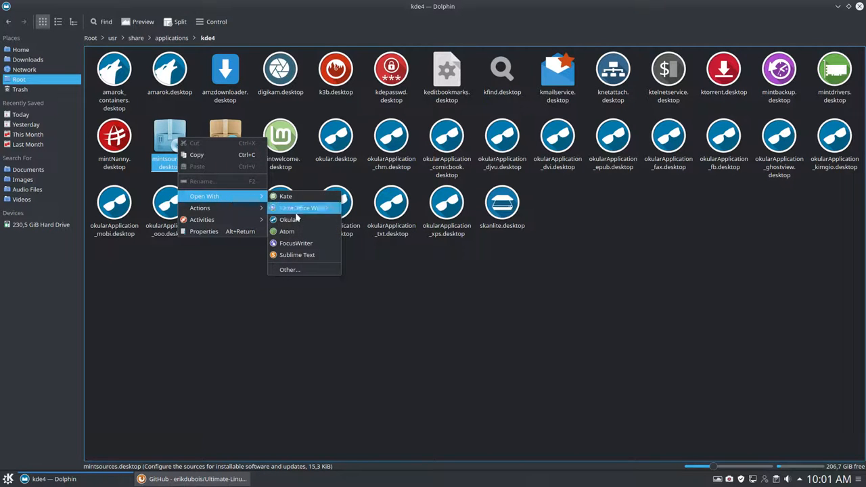
pyautogui.click(298, 254)
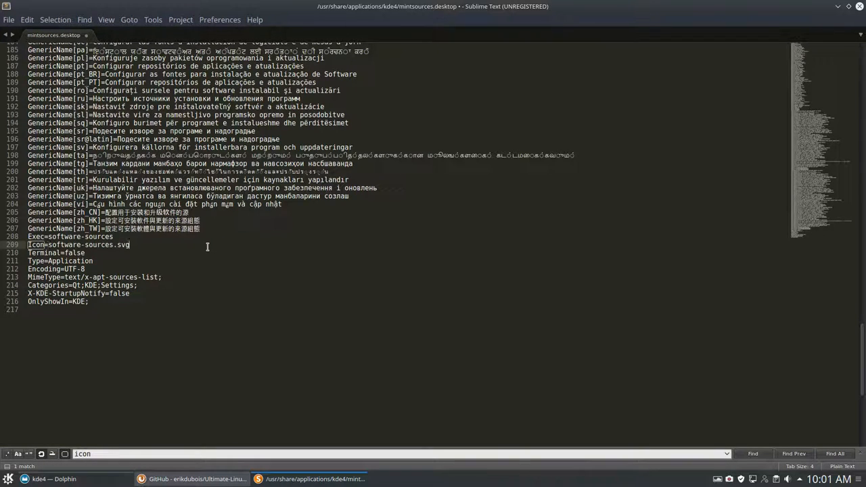
pyautogui.press('BackSpace')
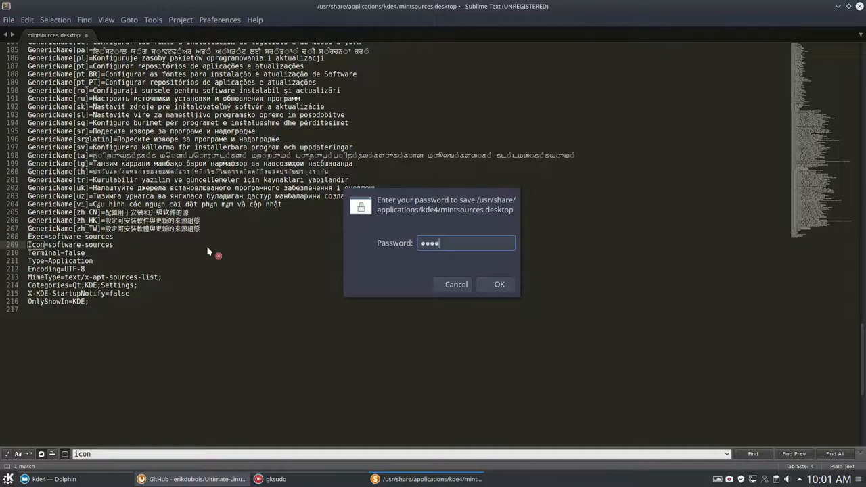
pyautogui.click(500, 285)
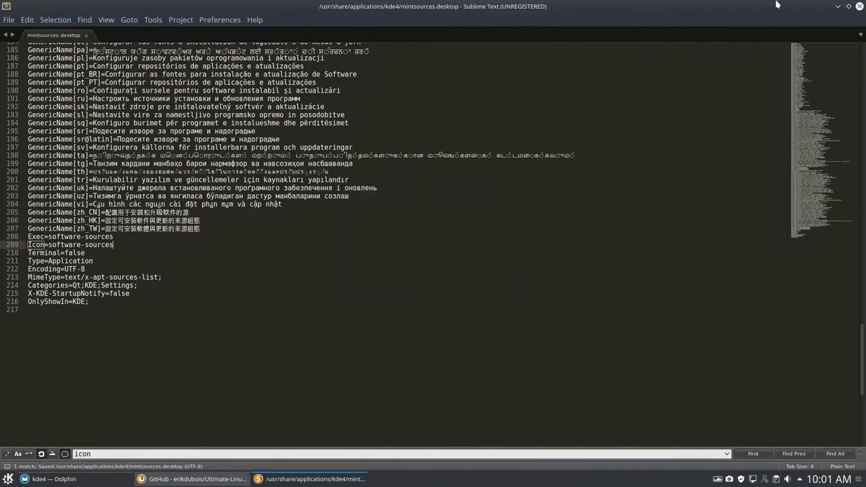
pyautogui.click(40, 480)
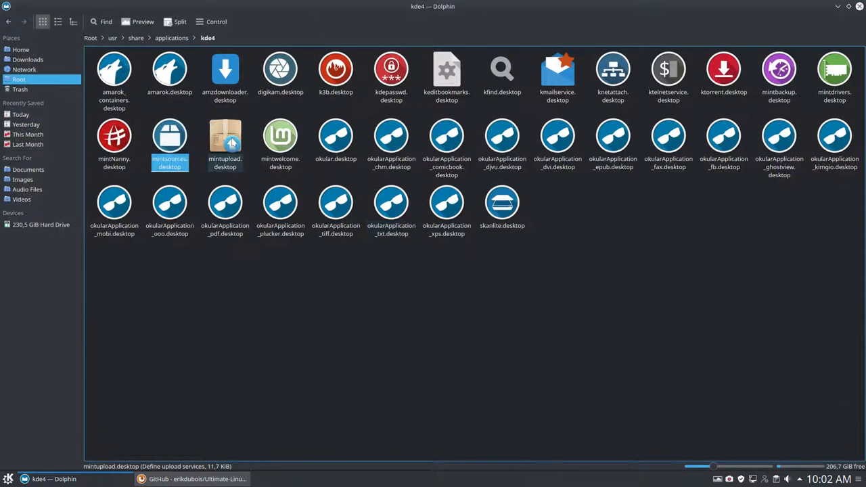
# Edit mintupload.desktop in Sublime Text to Icon=mintupload, save with the password, and return to kde4
pyautogui.rightClick(225, 142)
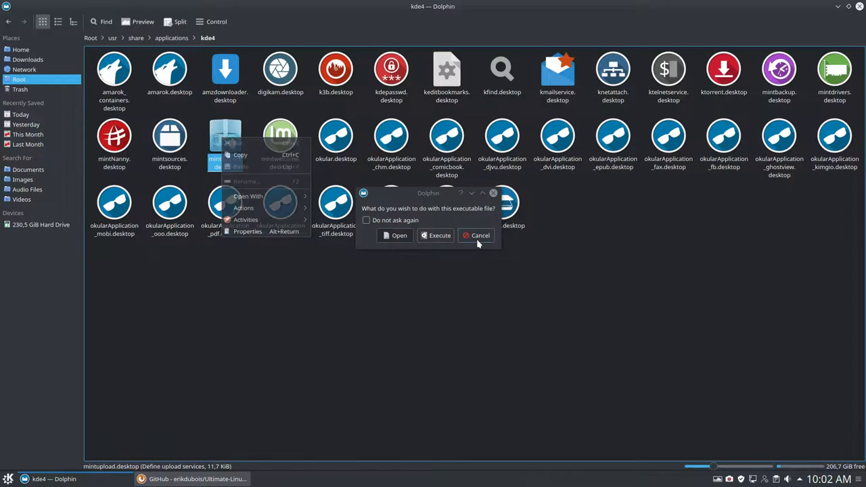
pyautogui.click(480, 236)
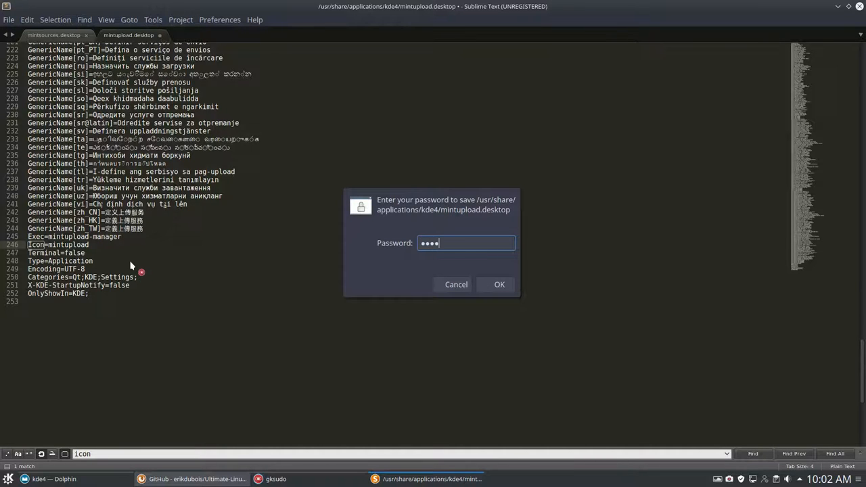
pyautogui.click(500, 285)
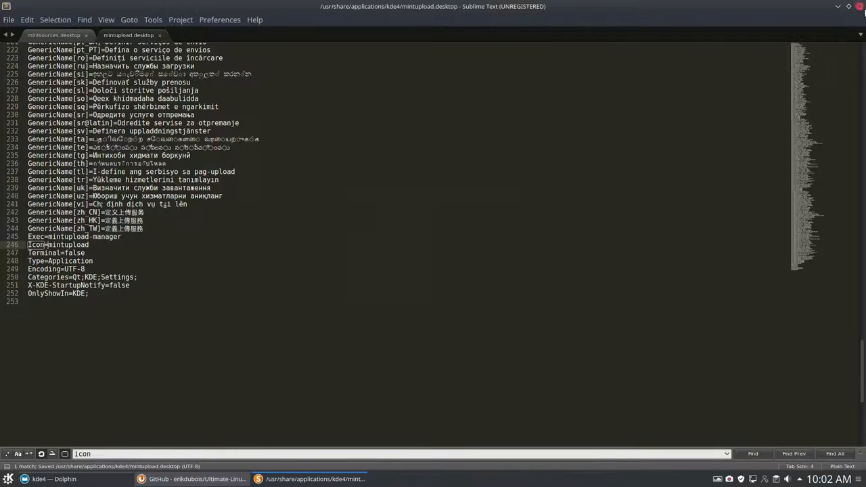
pyautogui.click(48, 479)
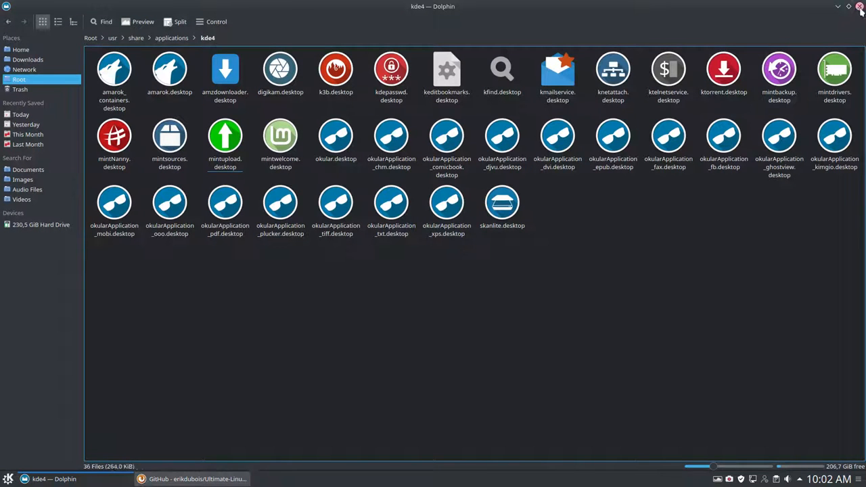
# Close Dolphin and browse the launcher's System applications category, scrolling through its entries
pyautogui.click(861, 6)
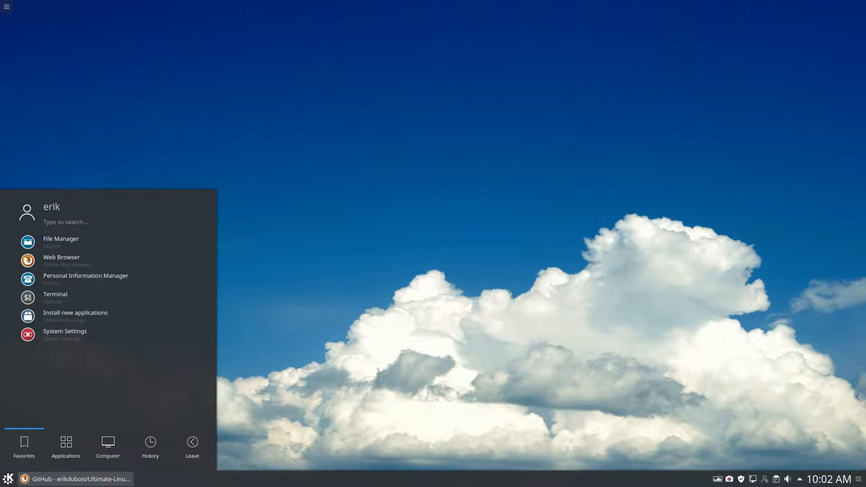
pyautogui.click(65, 446)
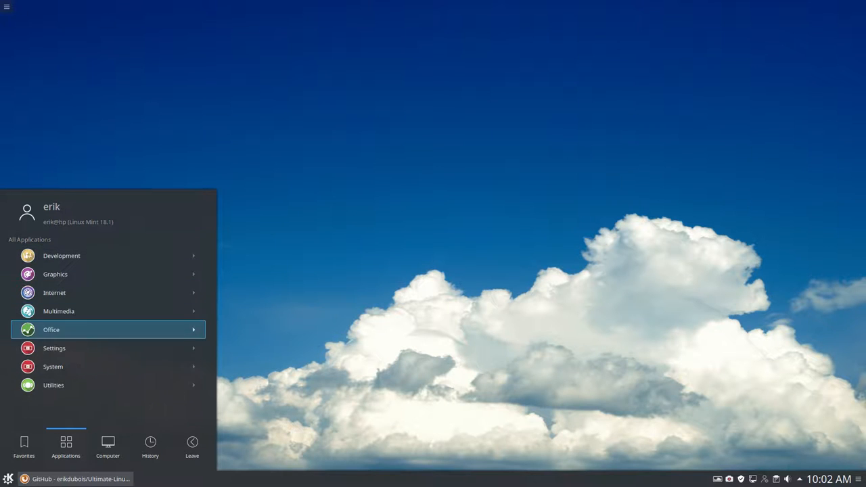
pyautogui.click(53, 365)
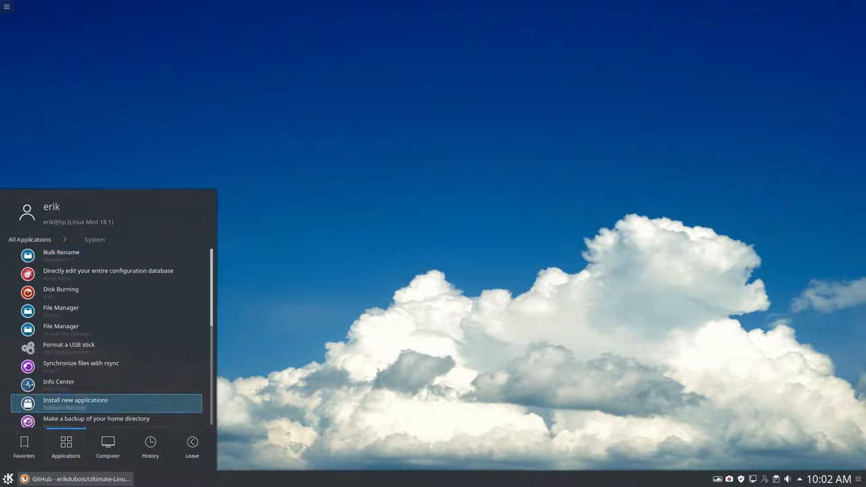
pyautogui.scroll(-3)
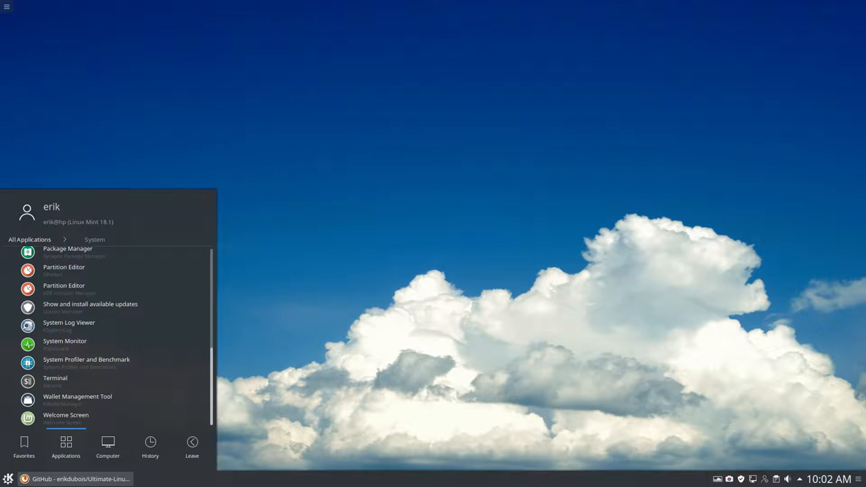
pyautogui.scroll(3)
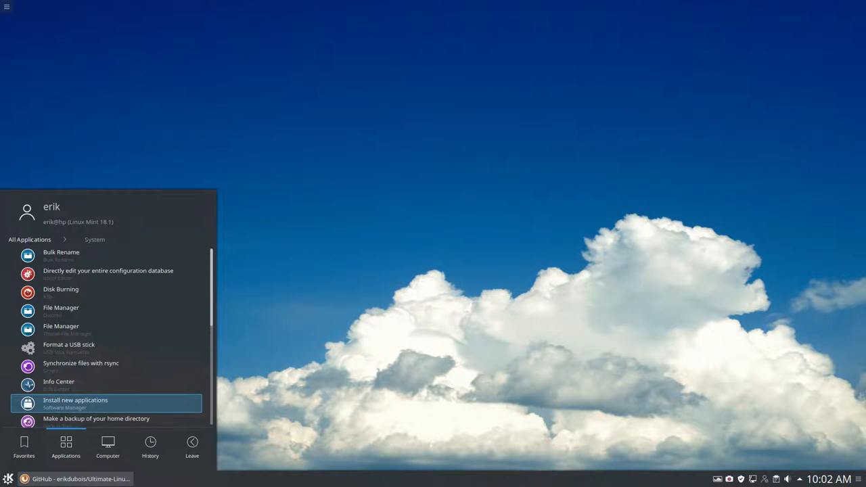
pyautogui.scroll(-3)
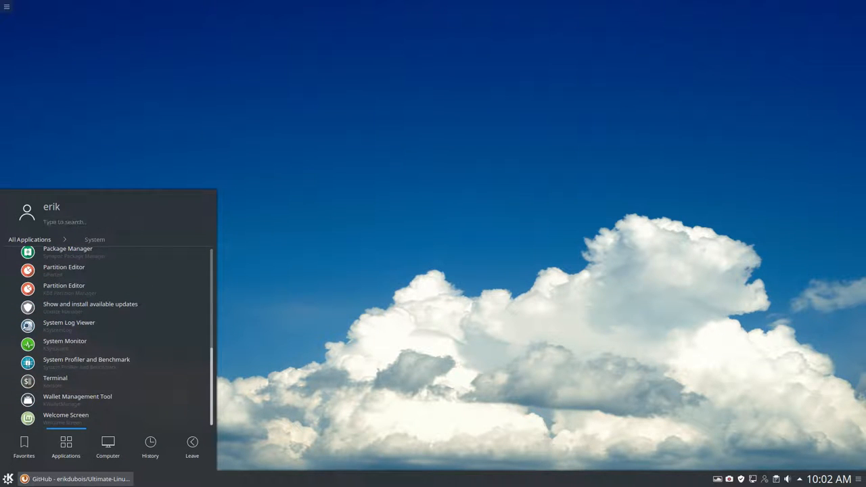
# Return to the category list and leave the launcher back on the desktop
pyautogui.click(30, 238)
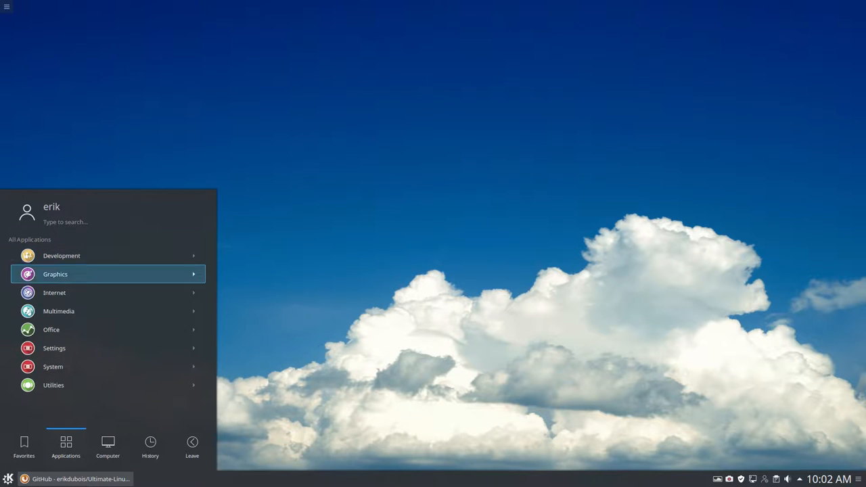
pyautogui.click(55, 347)
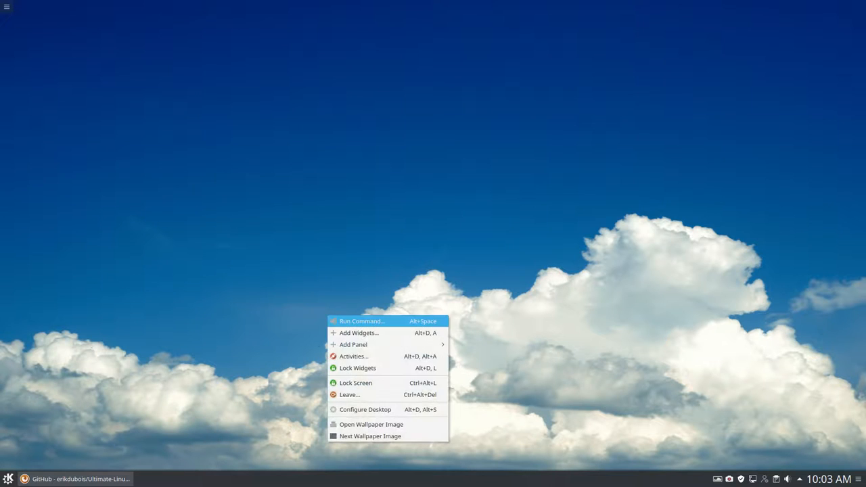
pyautogui.moveTo(371, 435)
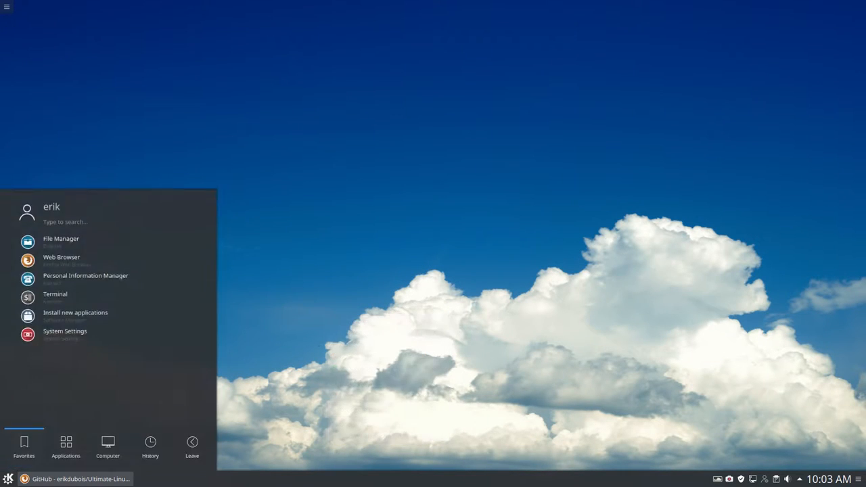
# Cycle the launcher through Applications, History and Leave, then back to Favorites
pyautogui.click(65, 447)
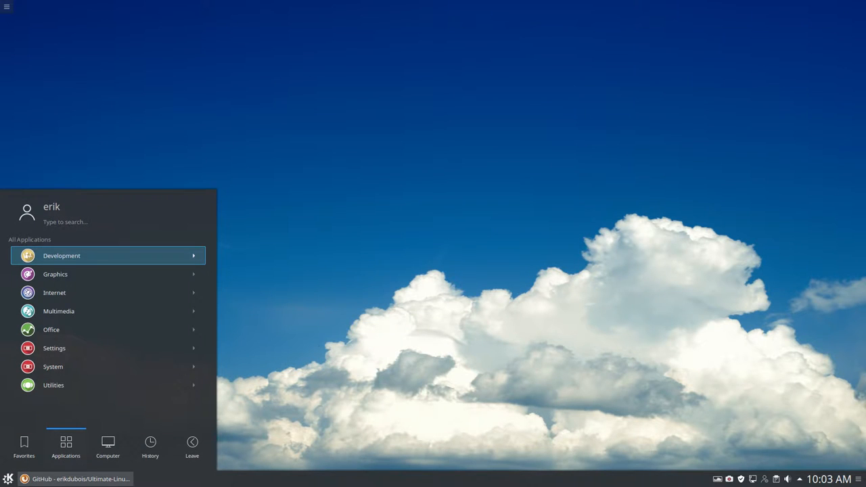
pyautogui.click(149, 447)
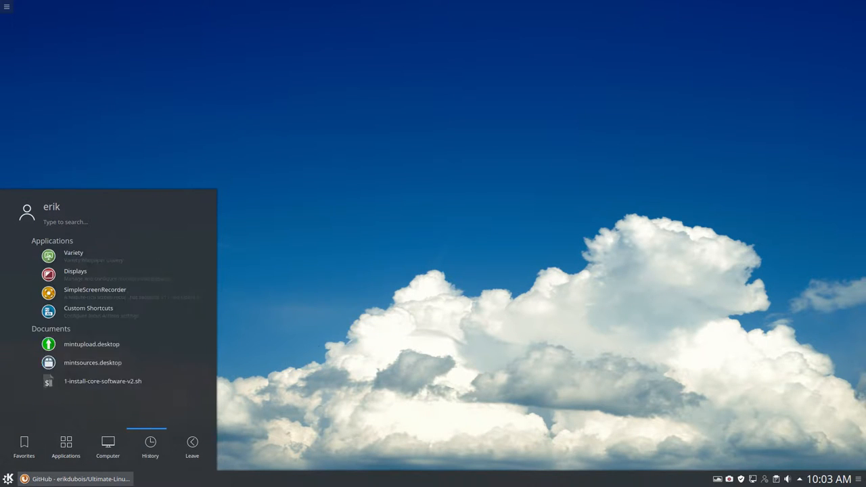
pyautogui.click(192, 447)
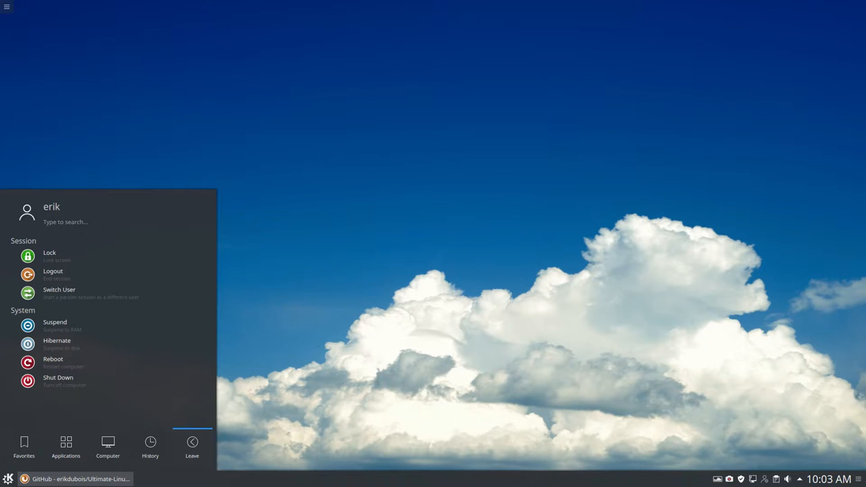
pyautogui.click(25, 446)
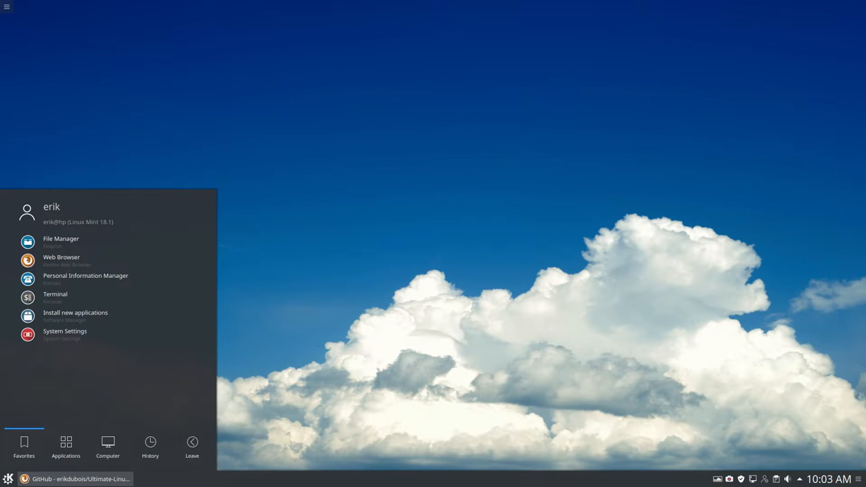